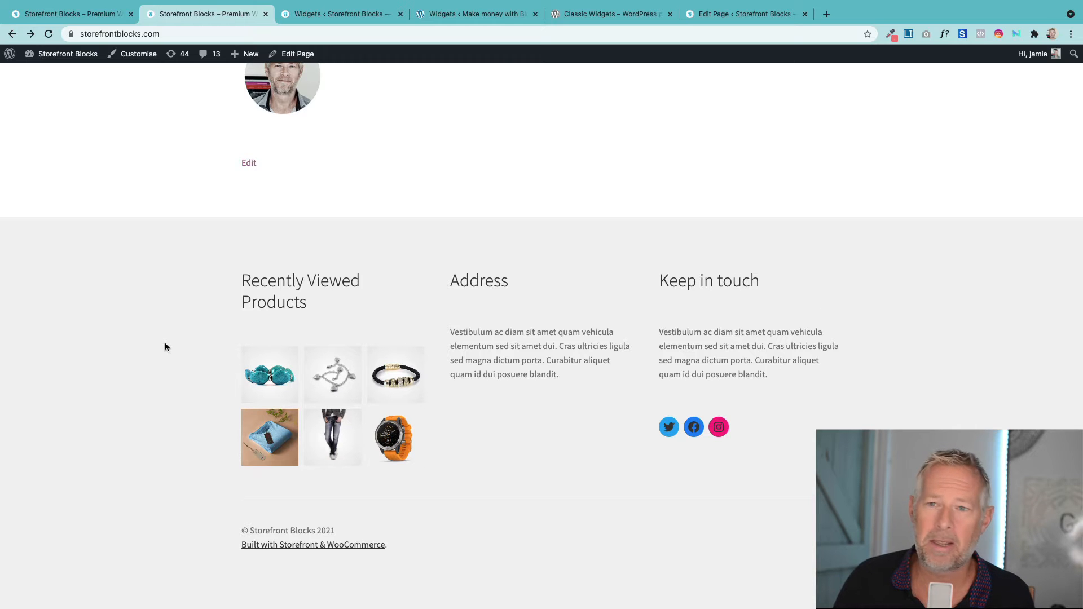
- Scroll to the shop page footer and open the jeans from Recently Viewed Products
scroll("up", 3)
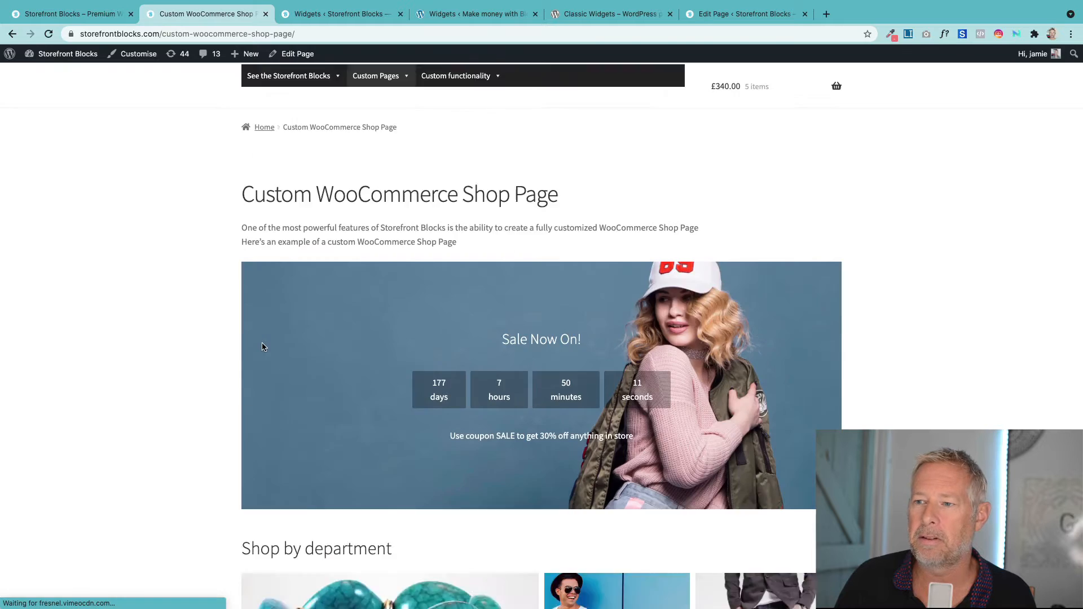
scroll("down", 3)
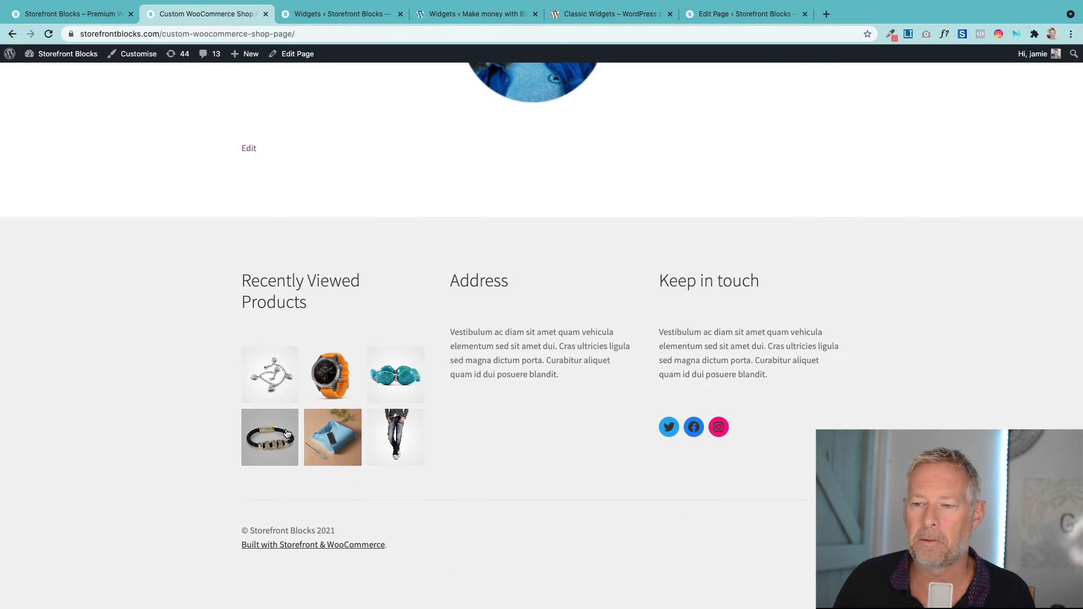
left_click(396, 438)
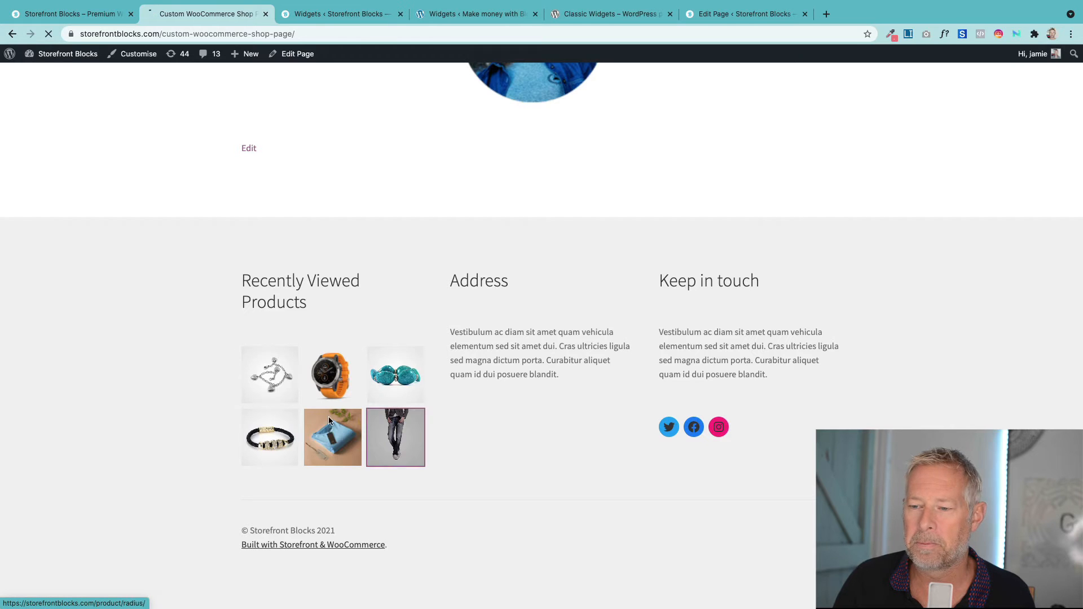
left_click(395, 437)
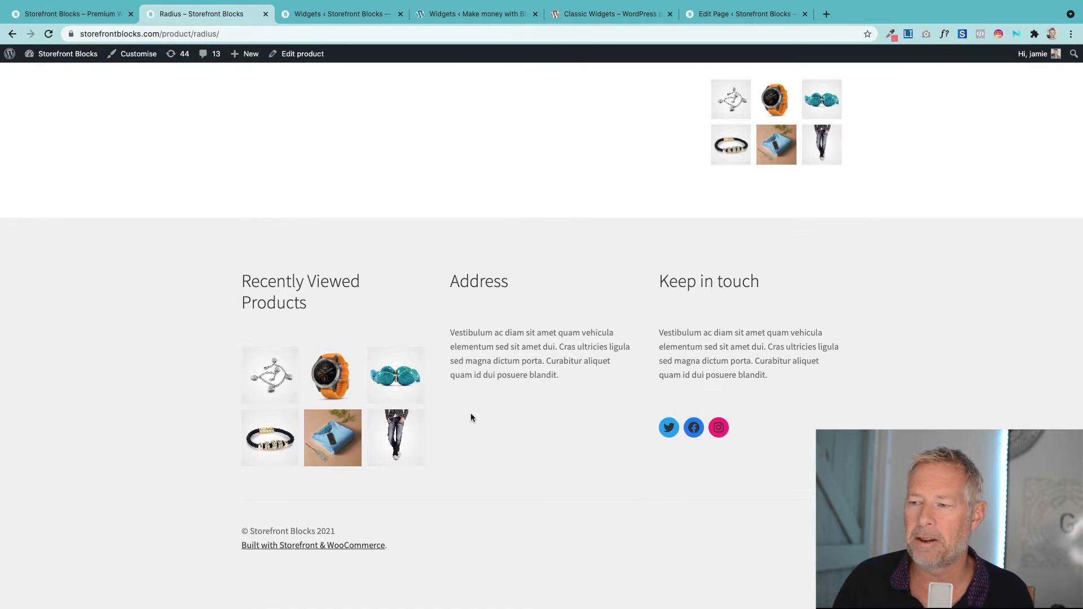
mouse_move(405, 420)
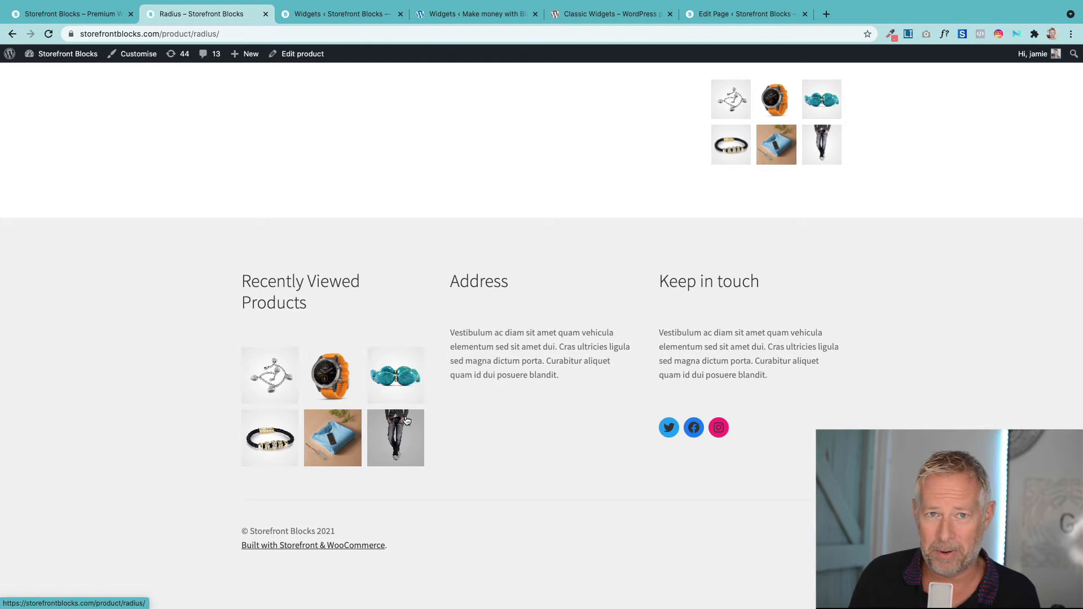
- Switch to the Storefront Blocks Widgets tab showing the Sidebar's Recently Viewed Products widget
left_click(344, 14)
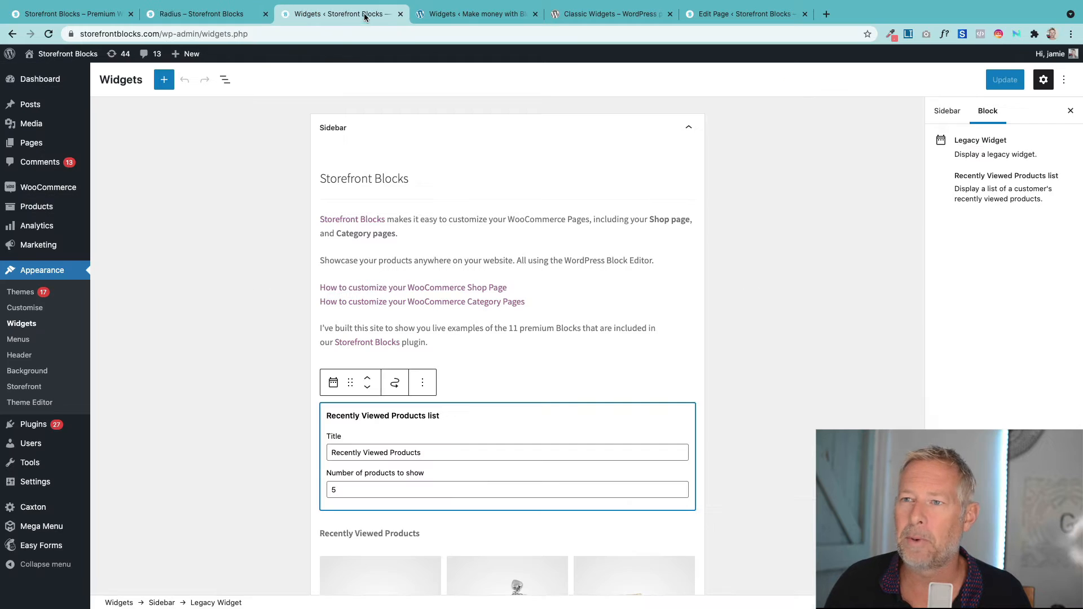
mouse_move(100, 309)
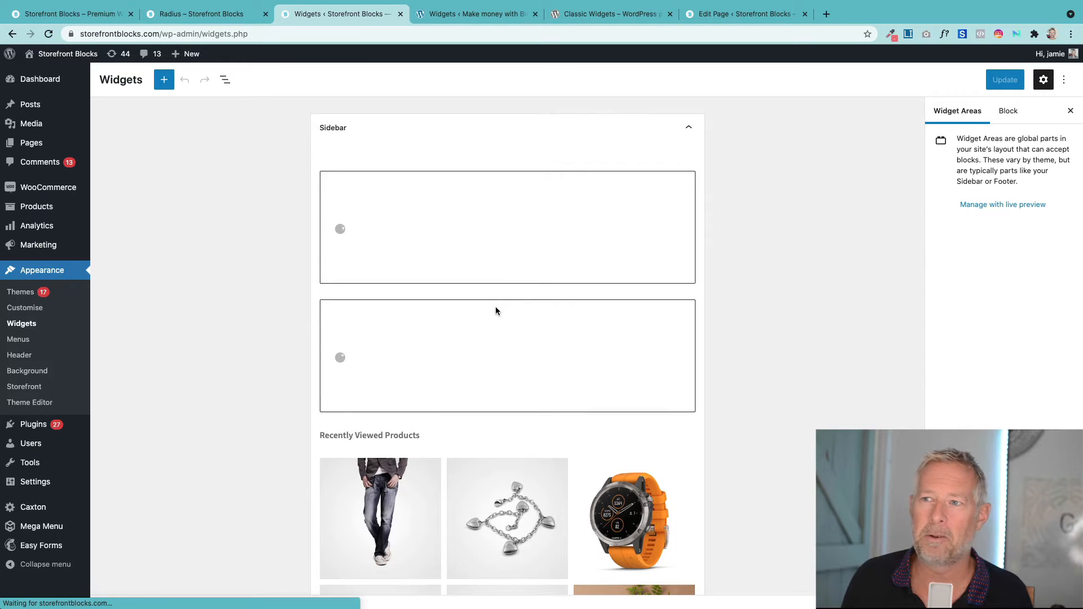
- On the socialpress classic Widgets screen, collapse Sidebar and expand the empty Footer Column 1
left_click(475, 14)
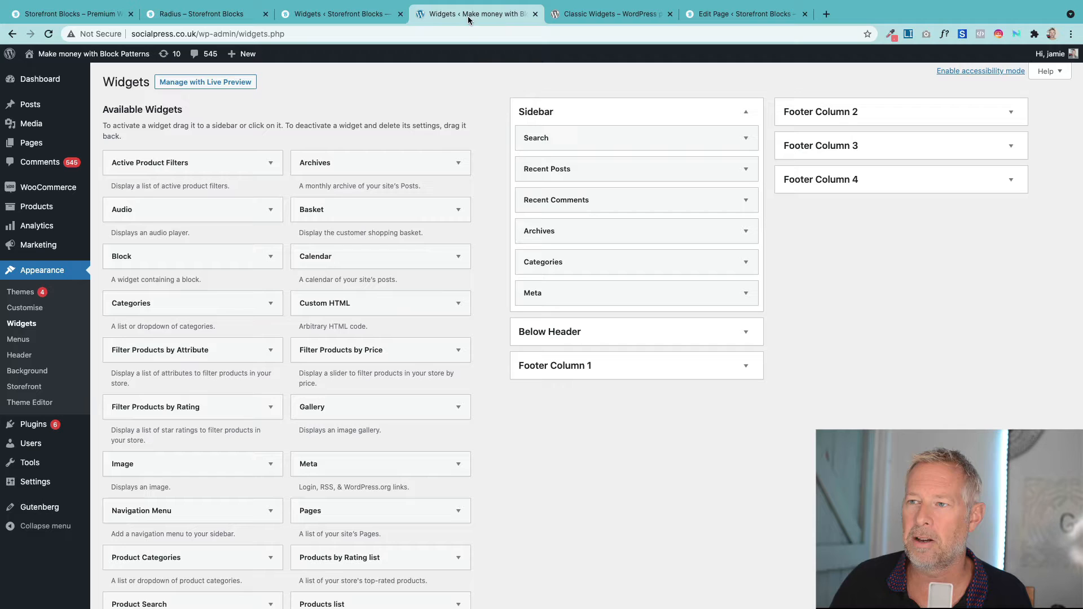
mouse_move(470, 308)
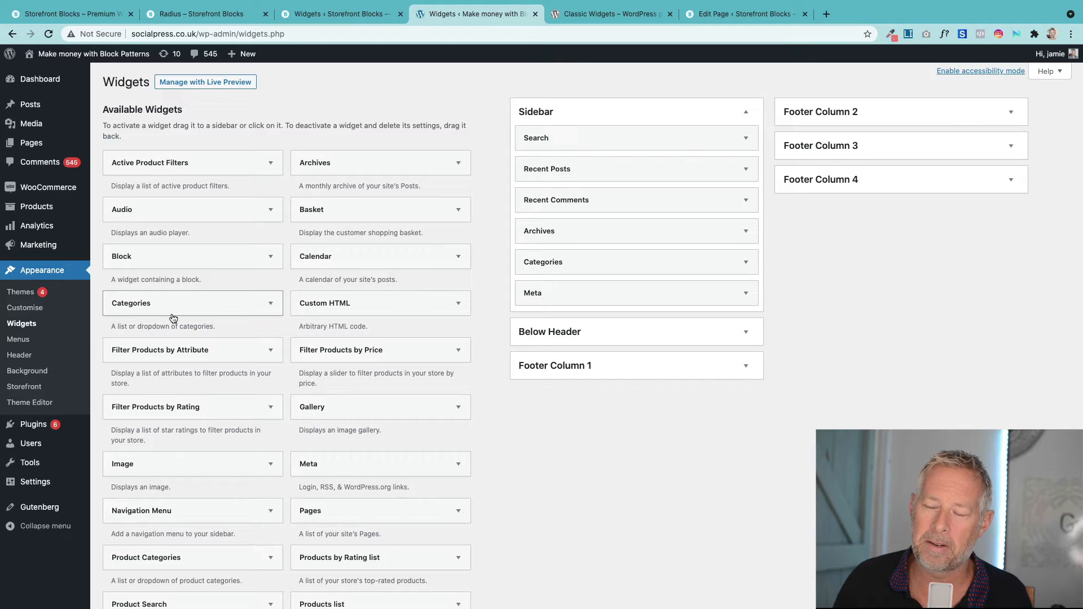
mouse_move(676, 189)
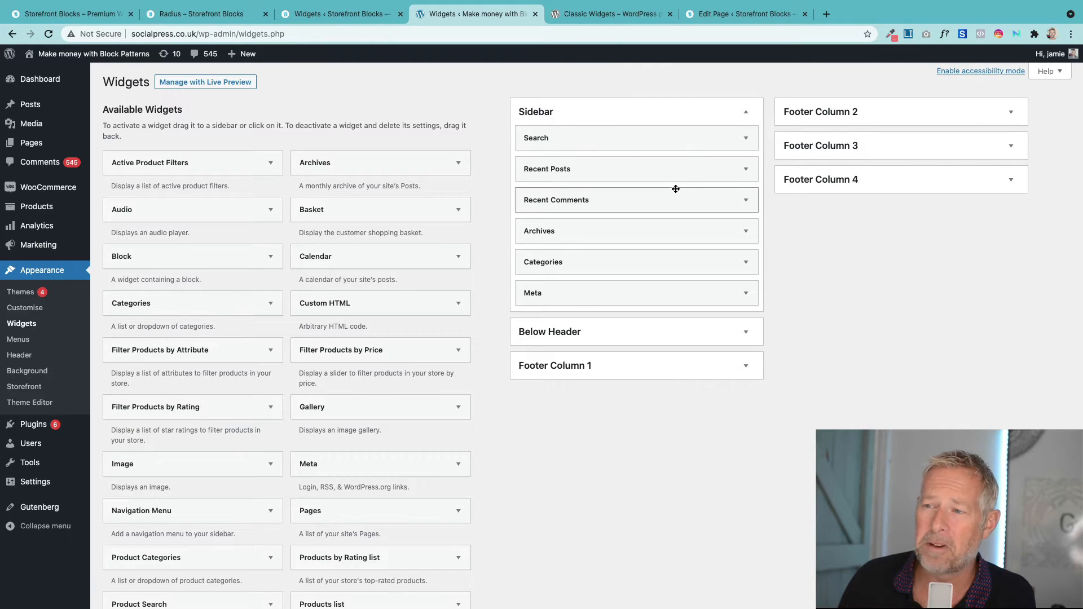
left_click(745, 111)
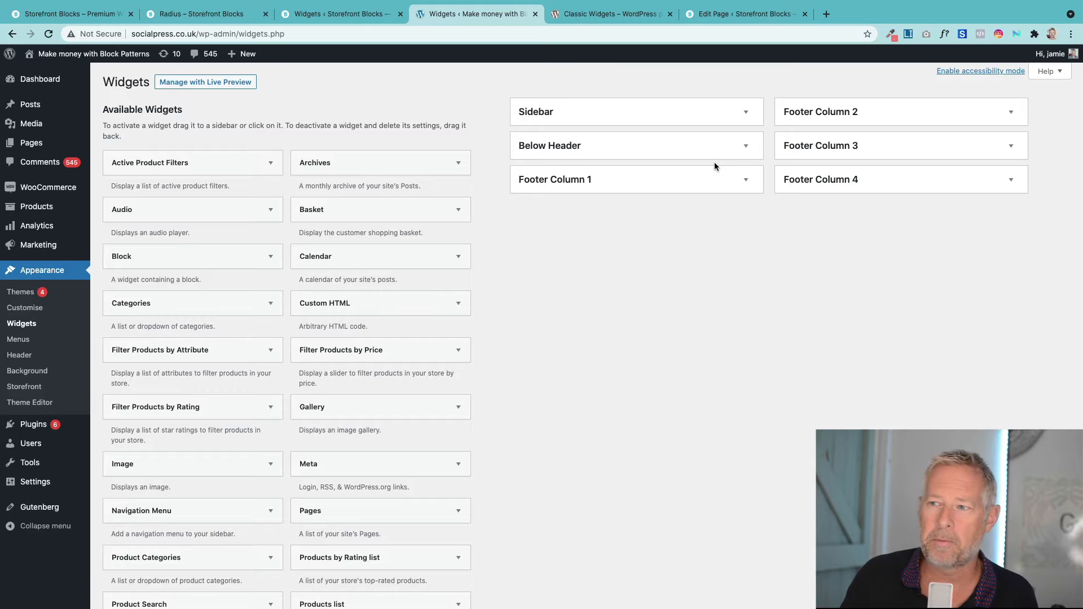
left_click(637, 180)
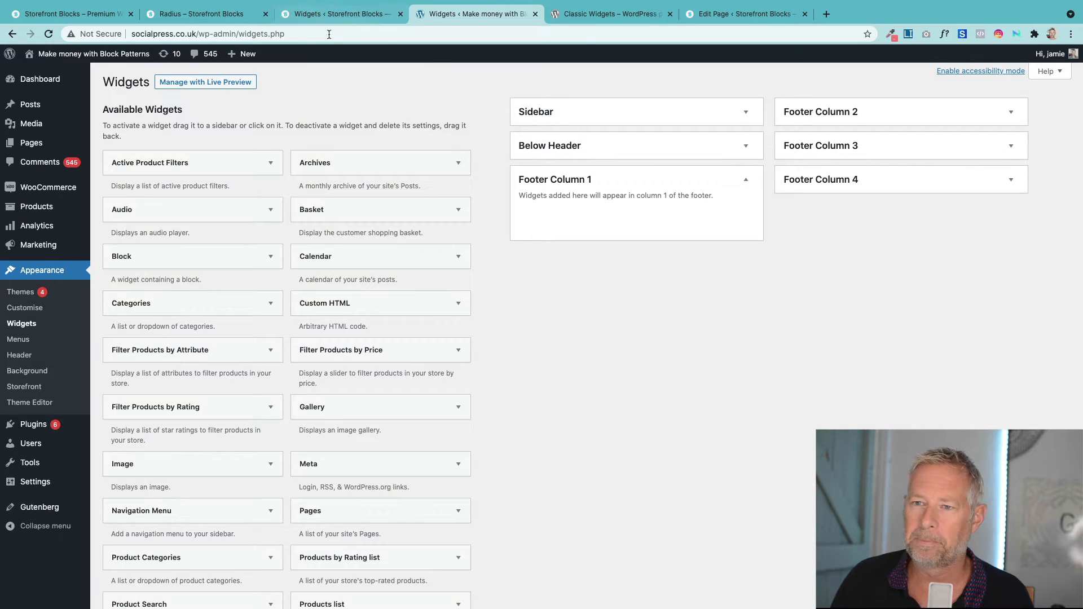
left_click(340, 14)
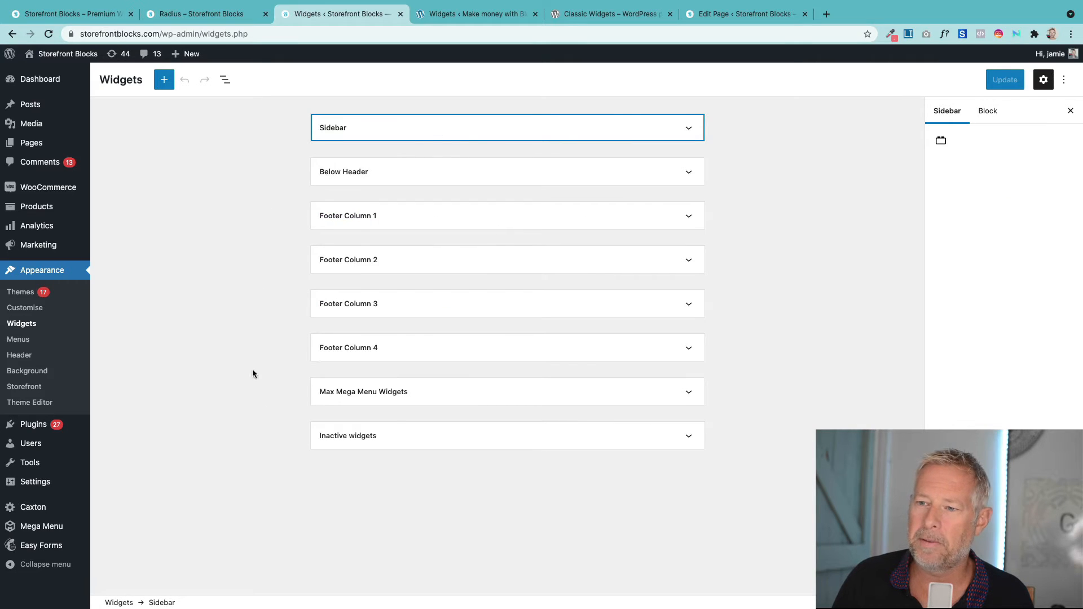
mouse_move(444, 400)
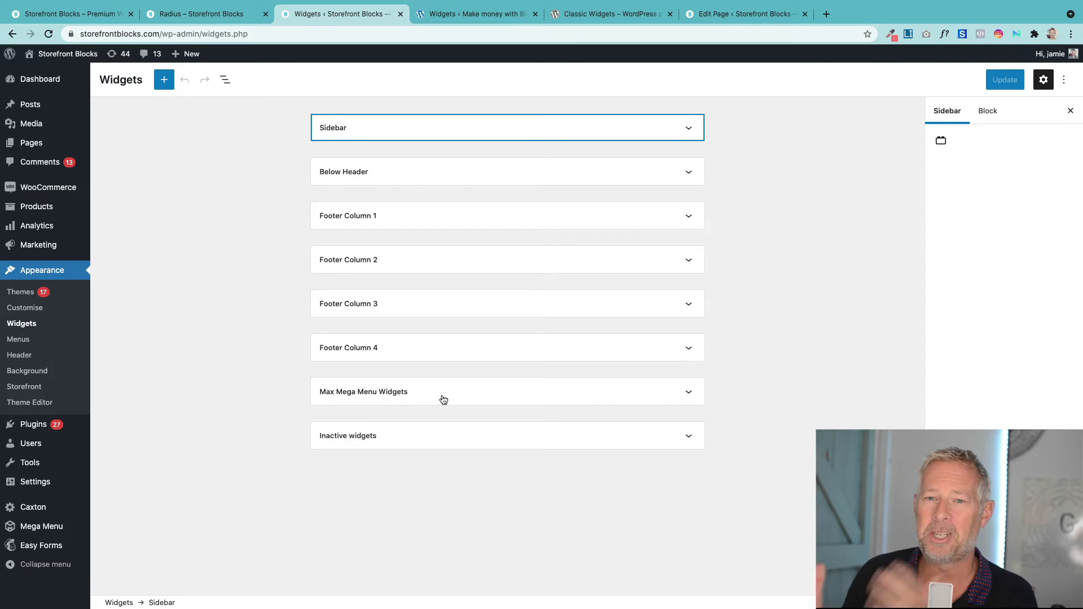
mouse_move(412, 311)
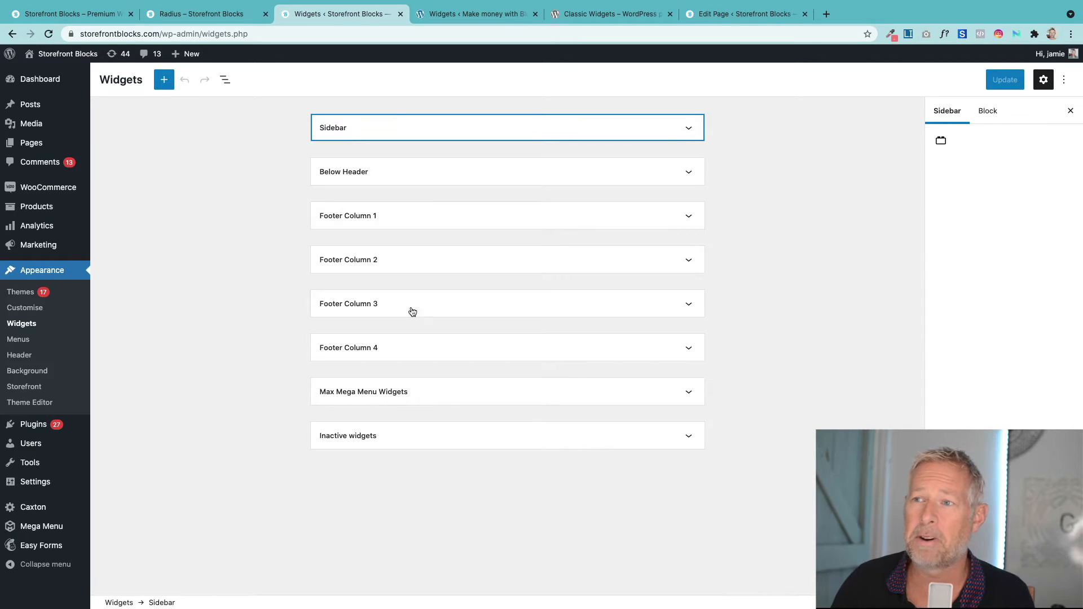
left_click(475, 14)
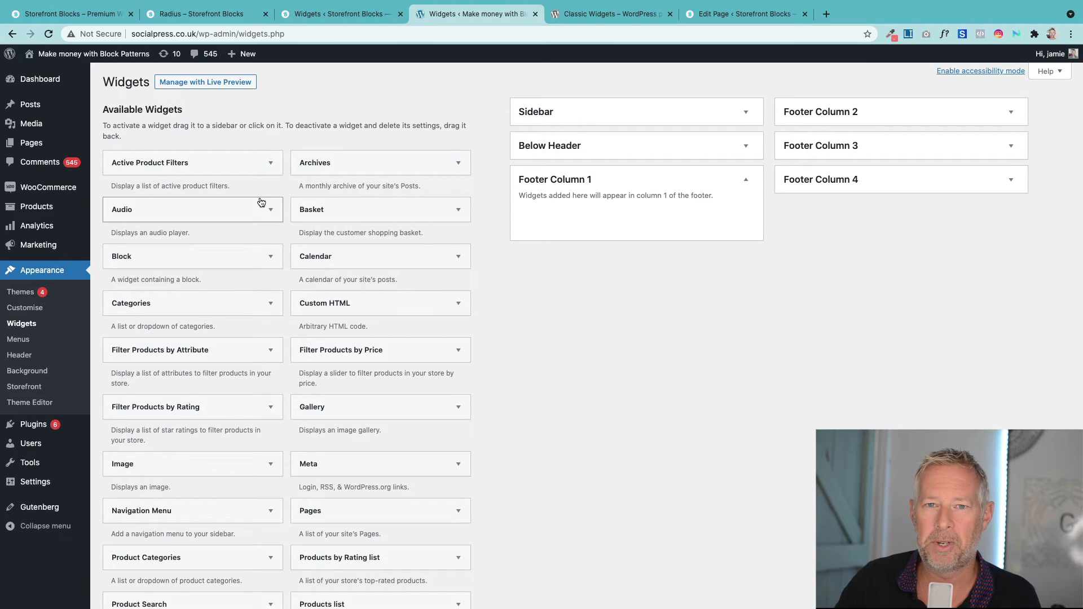
- Return to the Storefront Blocks Widgets editor tab with no widget areas expanded
left_click(338, 14)
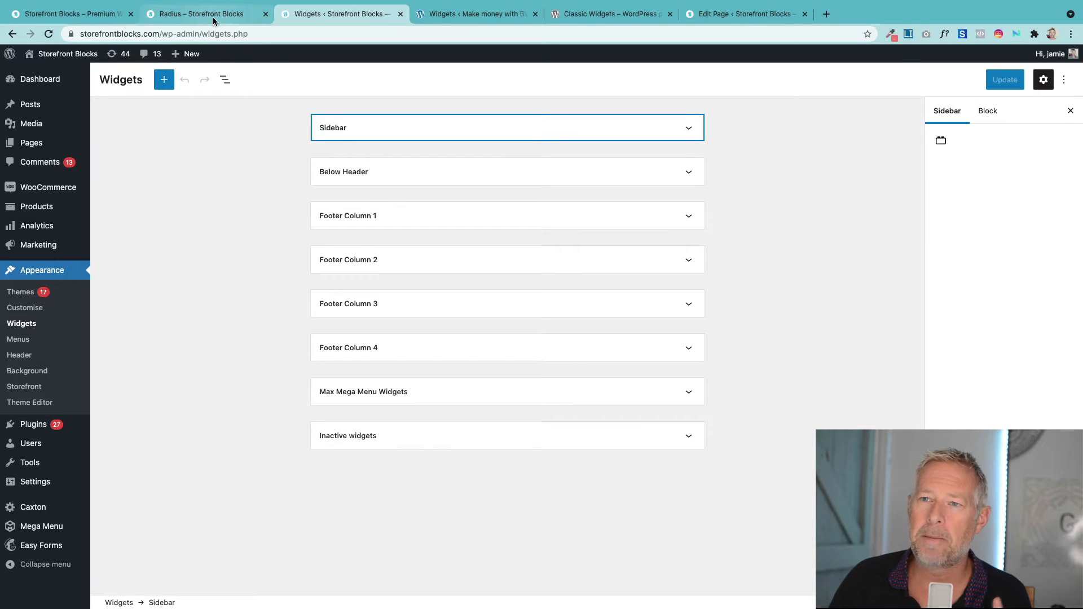
- Go back to the Radius product page and scroll down to its footer widgets
left_click(200, 14)
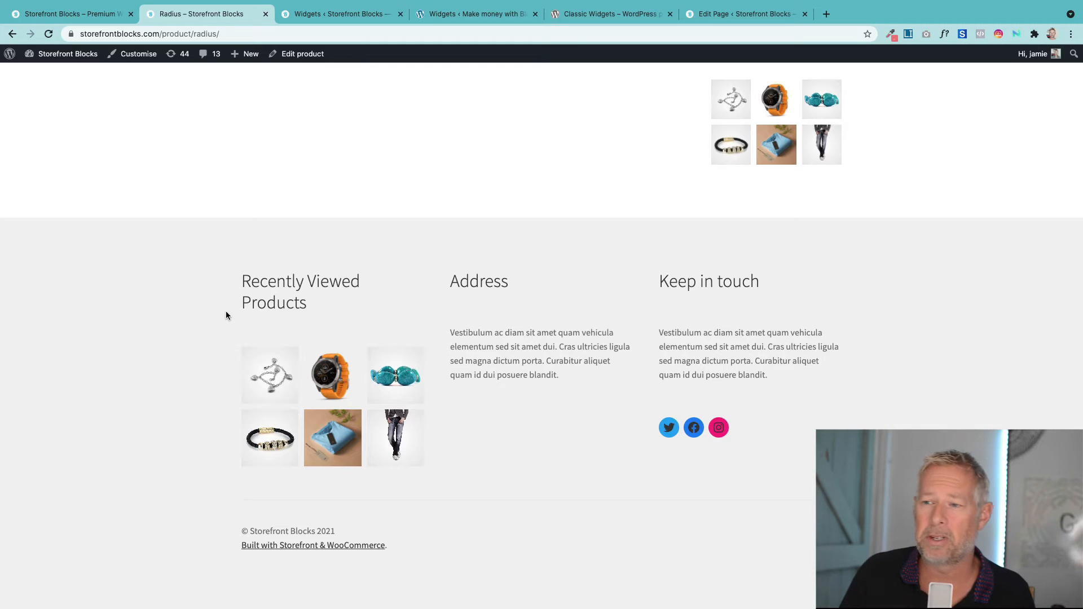
mouse_move(445, 448)
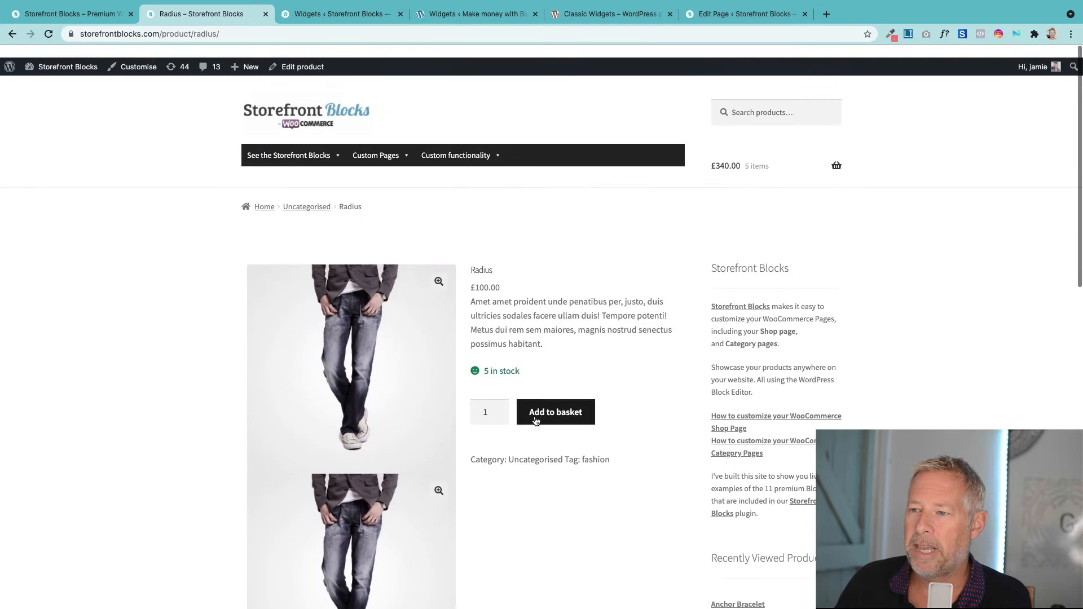
scroll("down", 3)
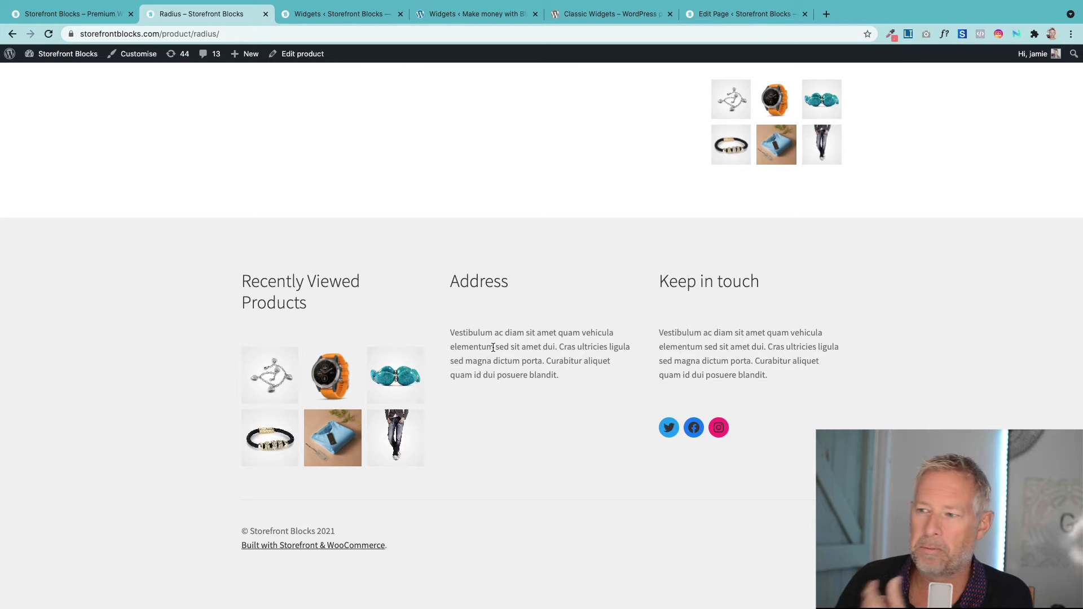
mouse_move(669, 428)
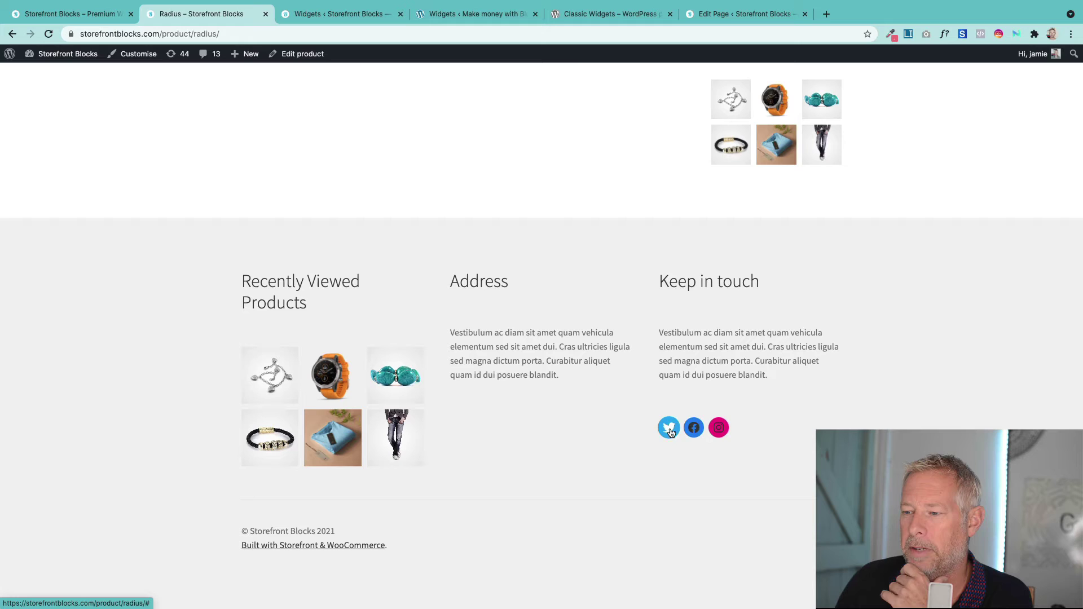
mouse_move(722, 430)
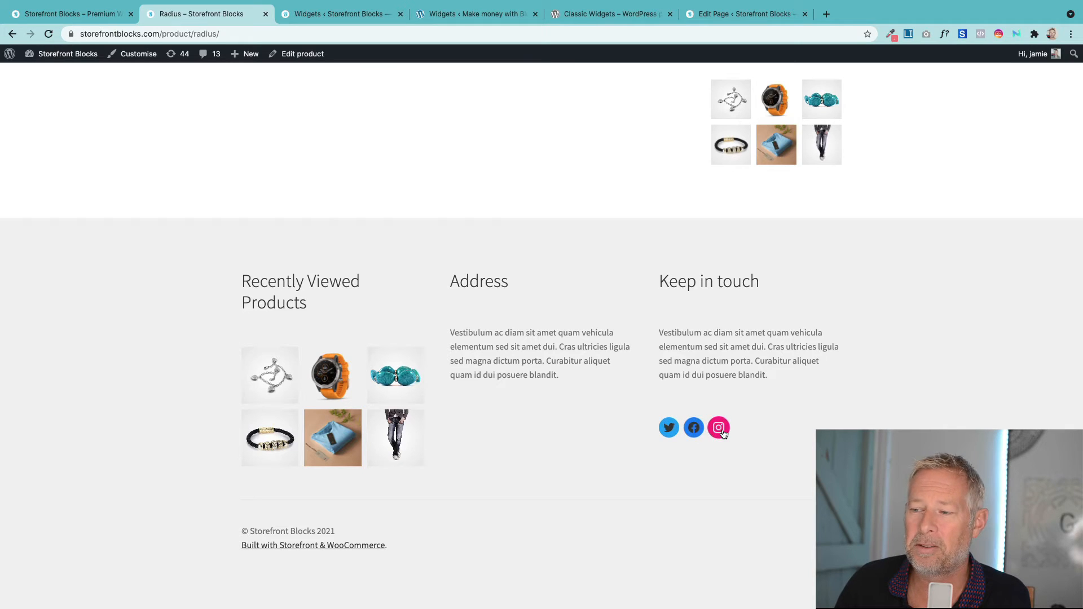
mouse_move(597, 429)
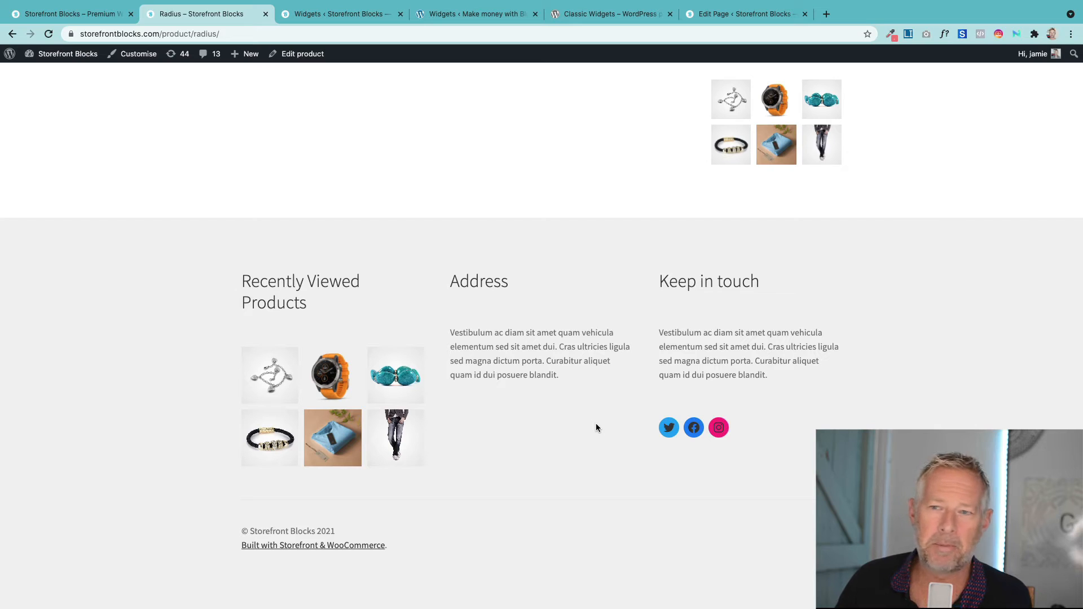
mouse_move(694, 428)
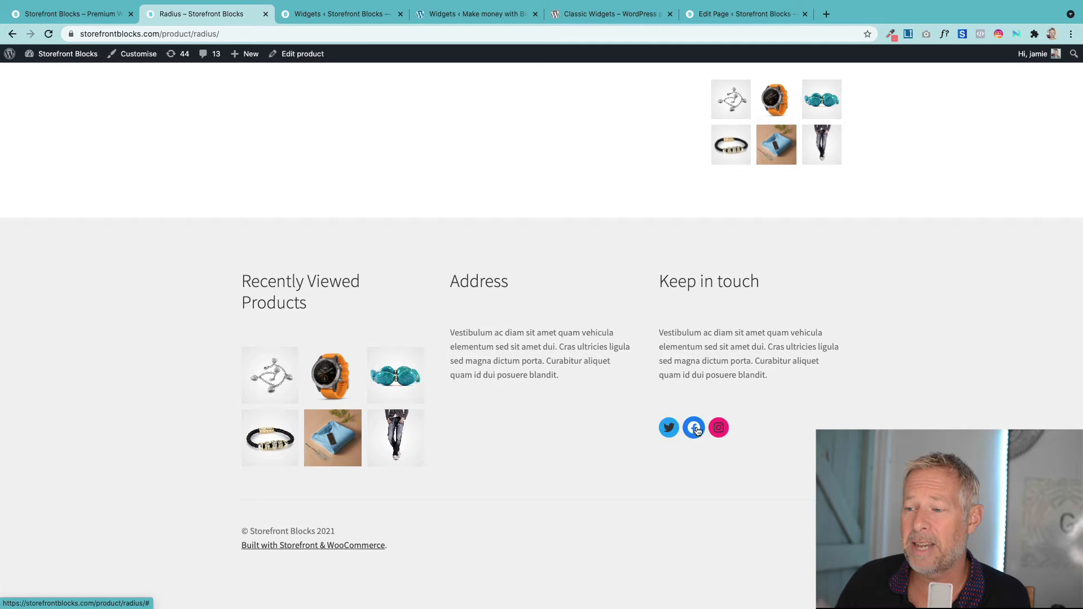
mouse_move(709, 436)
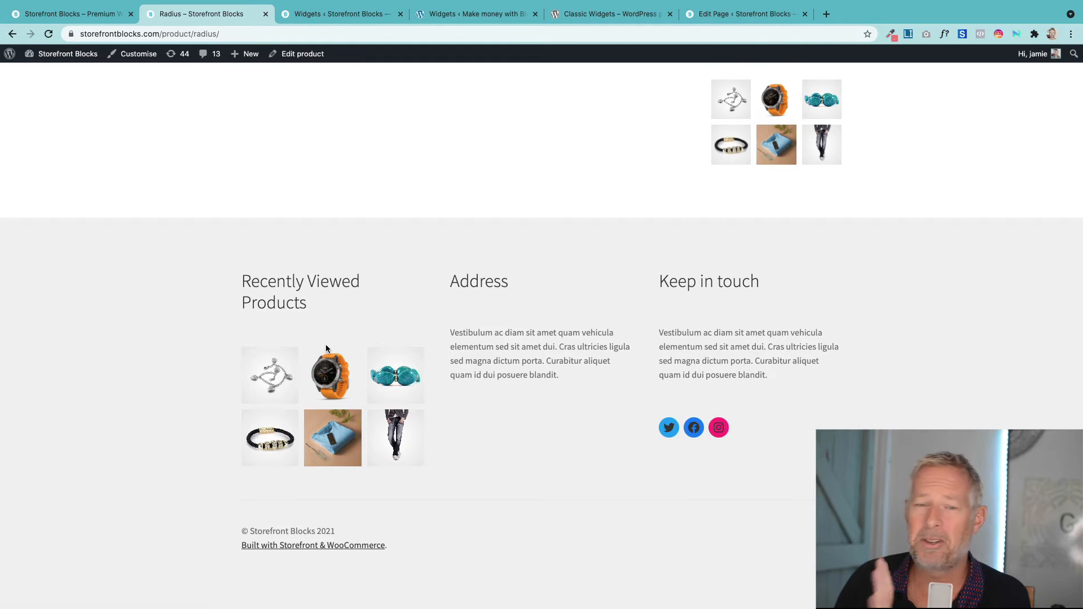
mouse_move(342, 157)
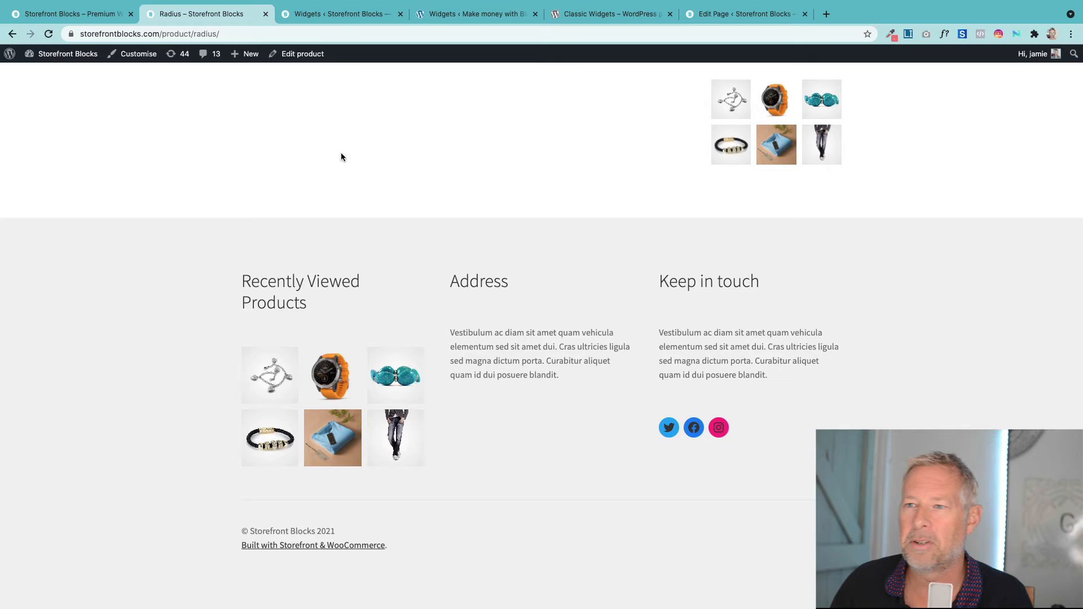
- Glance at the Storefront Blocks widgets tab, then the socialpress classic Widgets screen
left_click(339, 14)
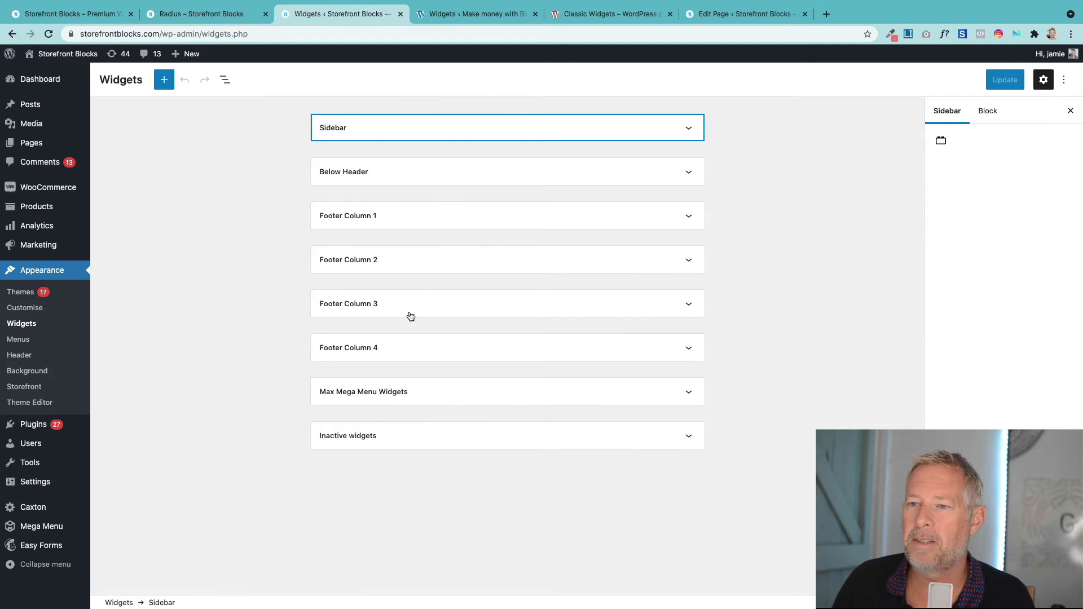
mouse_move(392, 261)
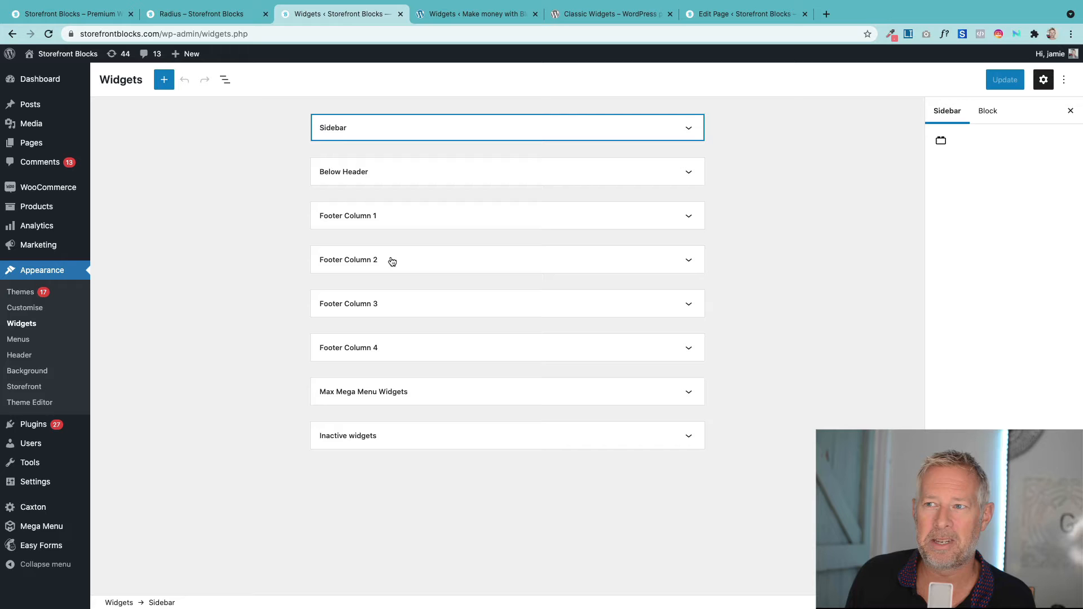
mouse_move(440, 120)
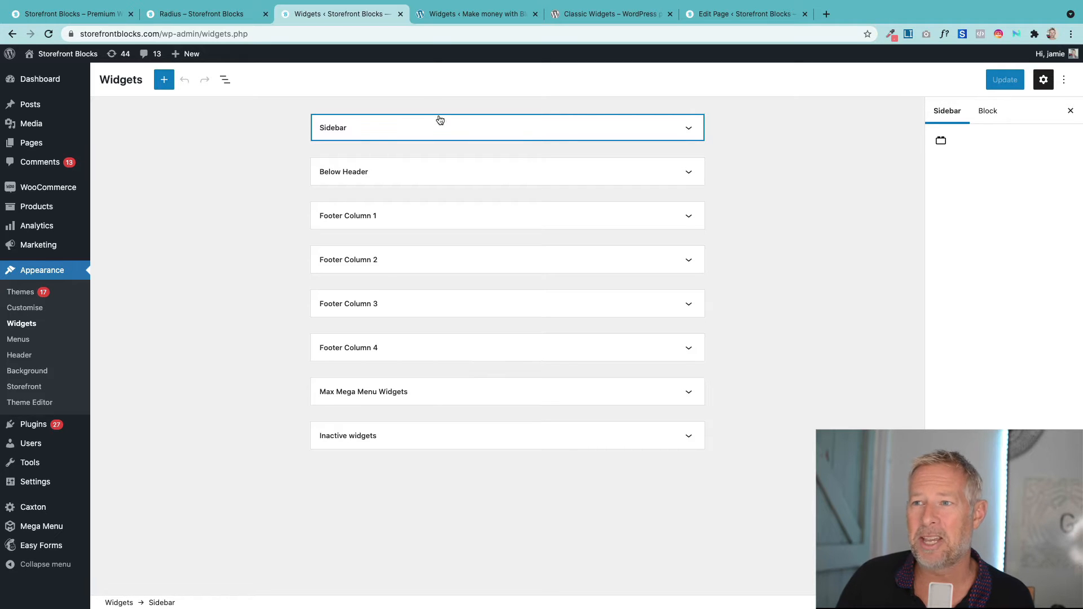
left_click(475, 14)
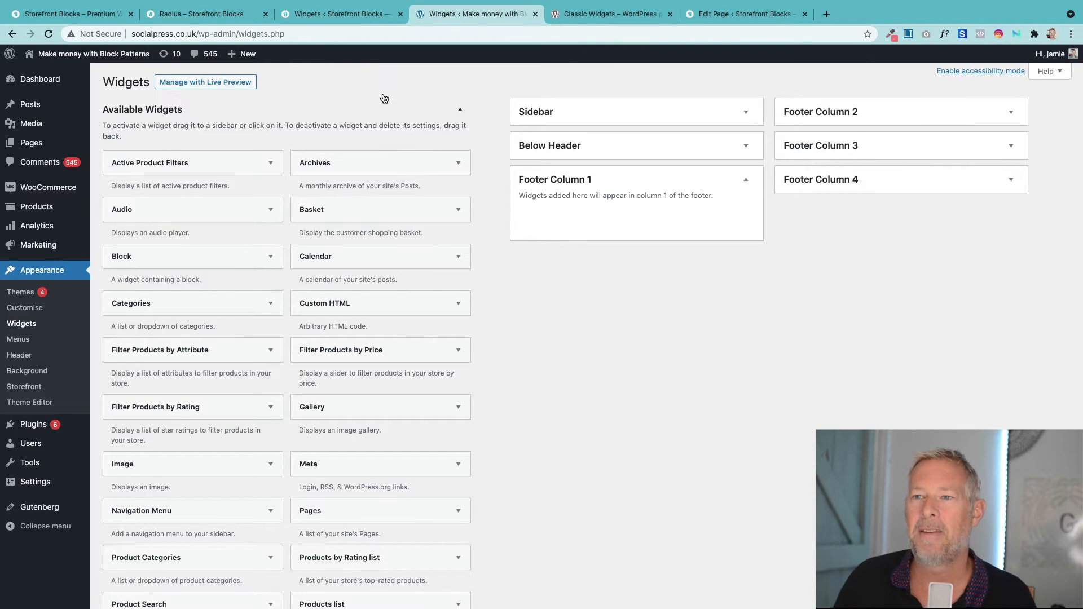
- Return to the Storefront Blocks block Widgets editor tab, all areas collapsed
left_click(338, 13)
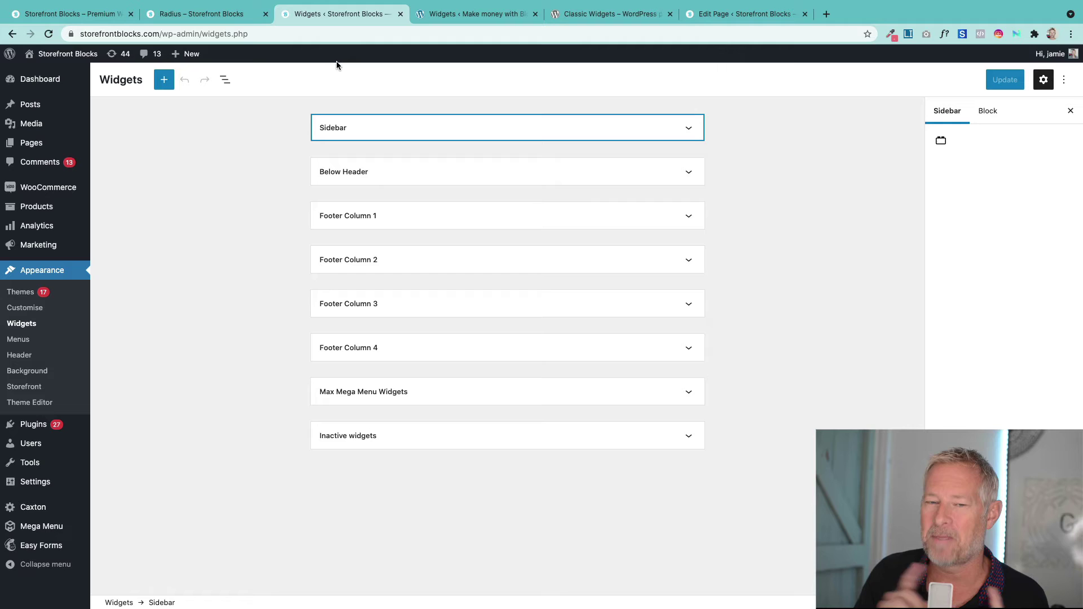
mouse_move(253, 47)
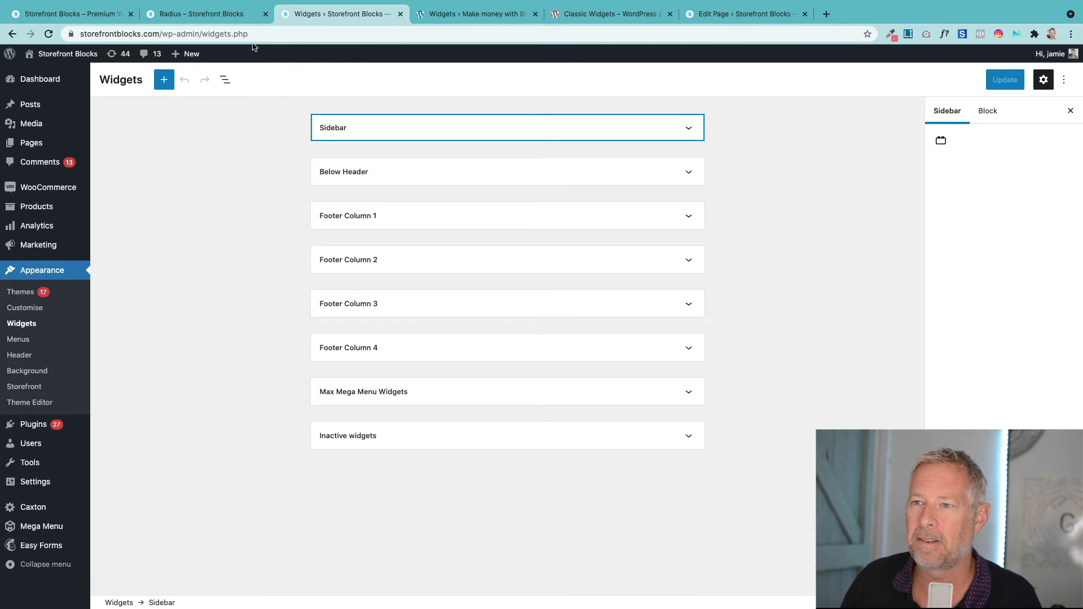
- Check the product page footer, then select and delete Footer Column 1's recently viewed grid
left_click(201, 14)
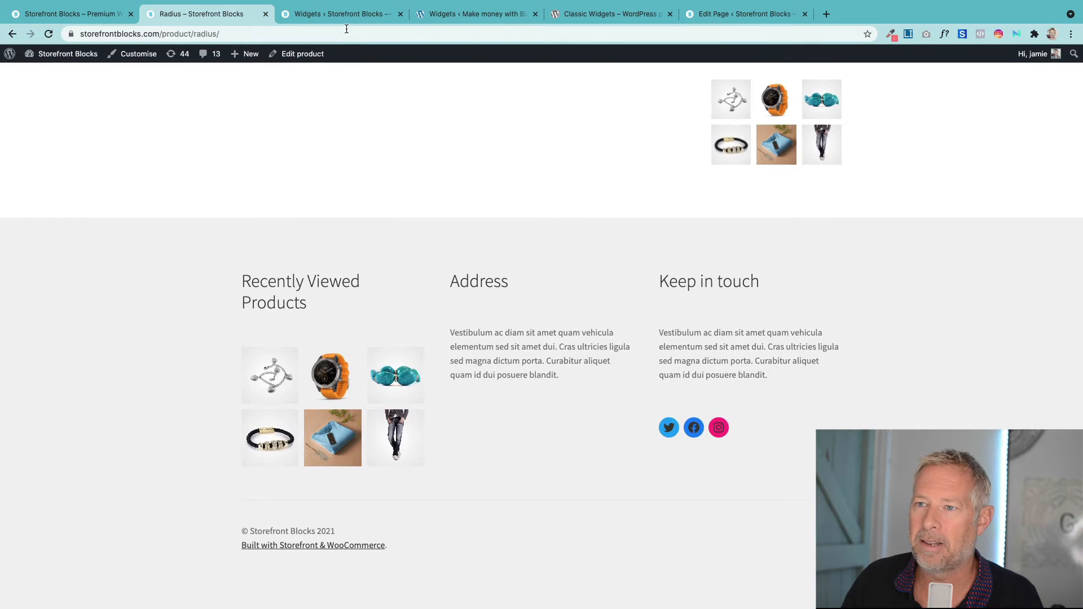
left_click(338, 14)
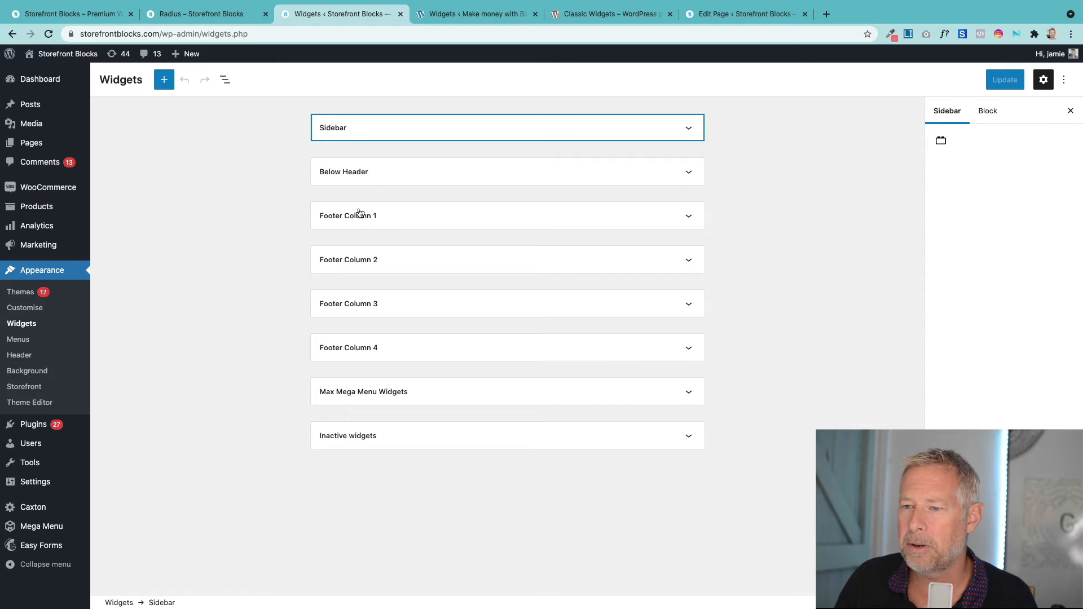
mouse_move(330, 262)
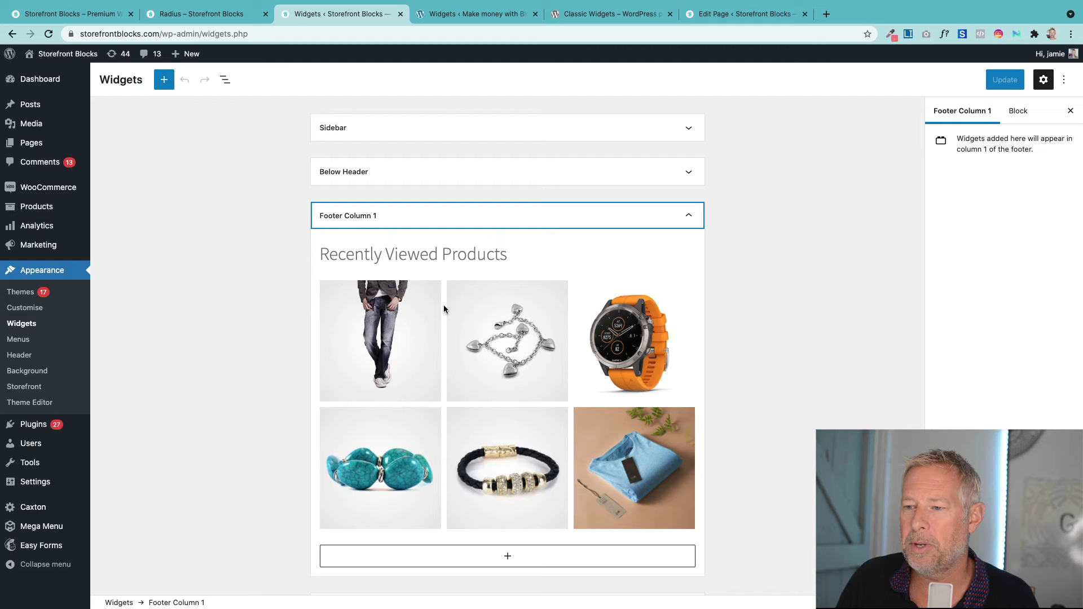
left_click(446, 309)
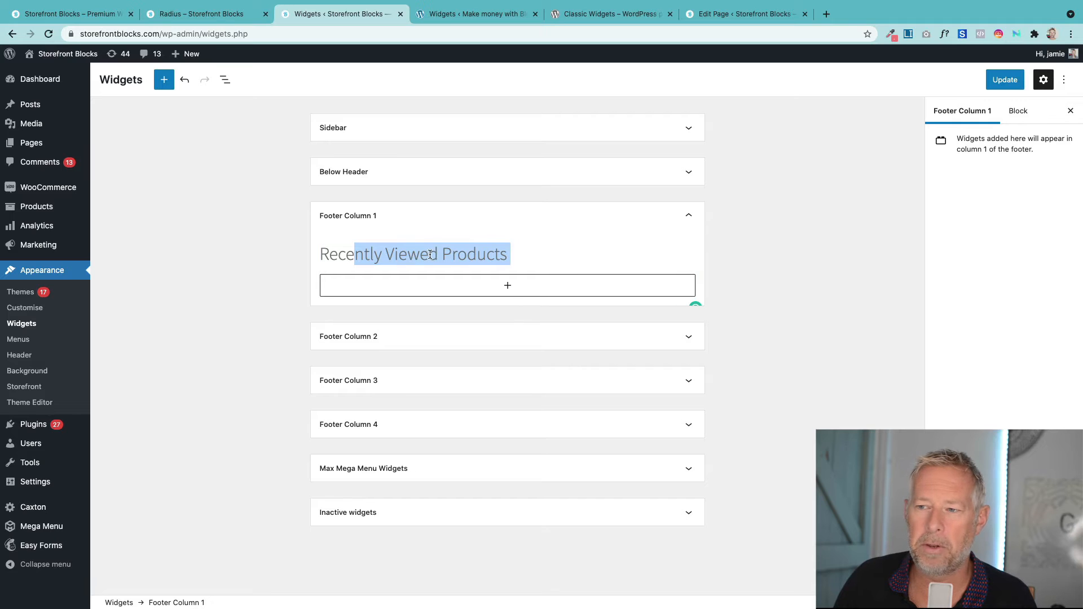
- Add a block below the Recently Viewed Products heading, searching 'recent' then 'squ'
left_click(430, 254)
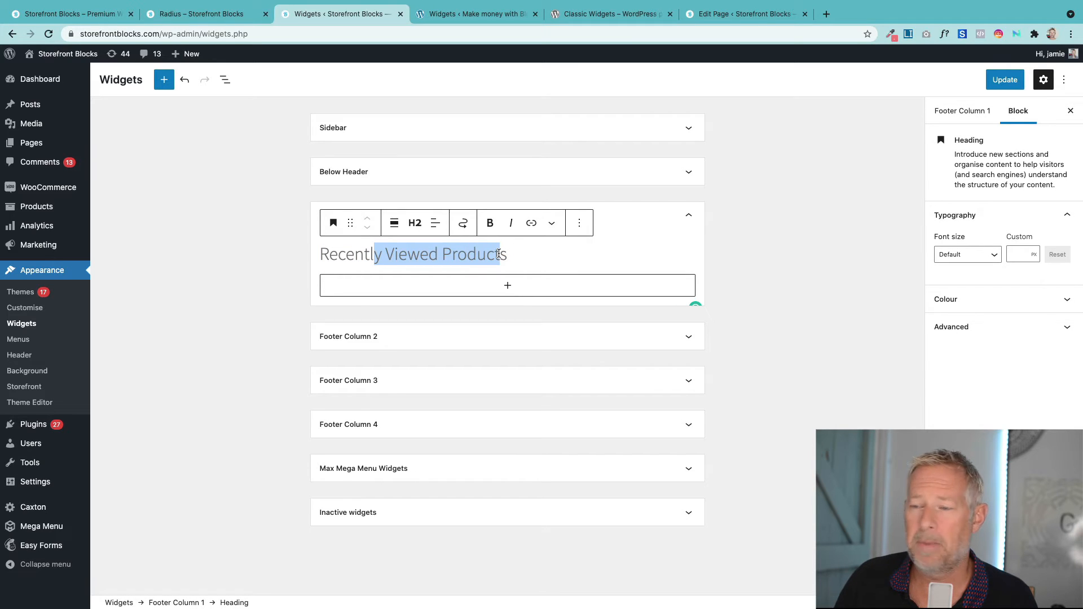
left_click(507, 285)
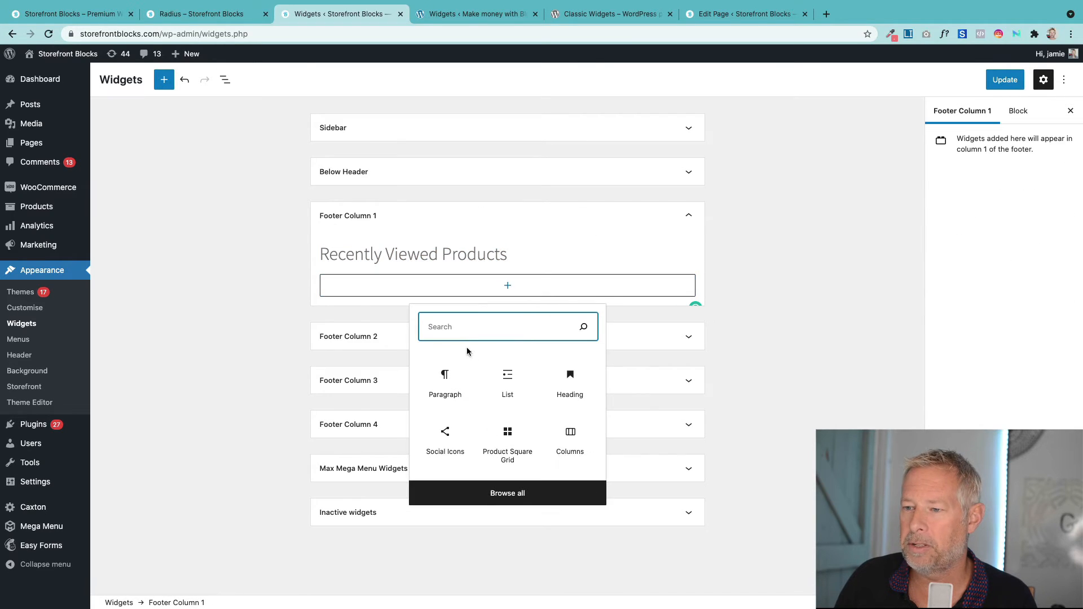
type("recent")
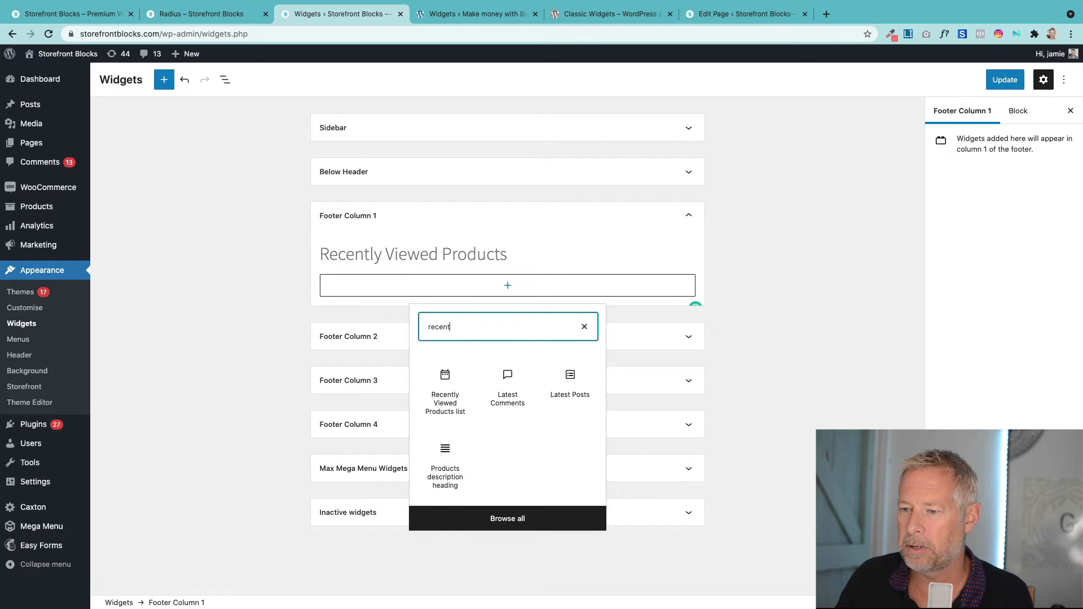
mouse_move(431, 467)
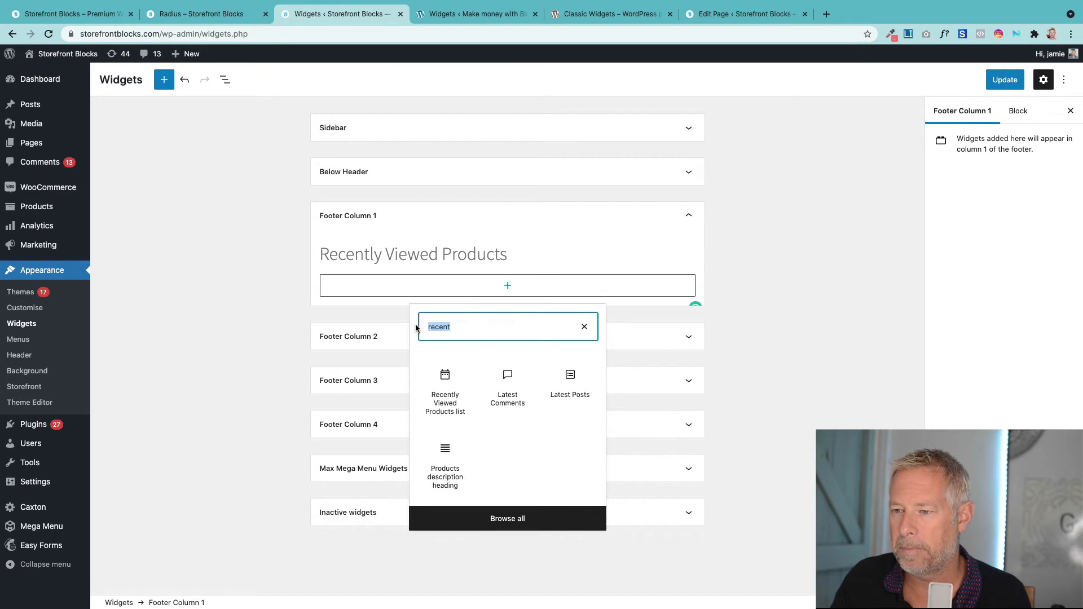
type("squ")
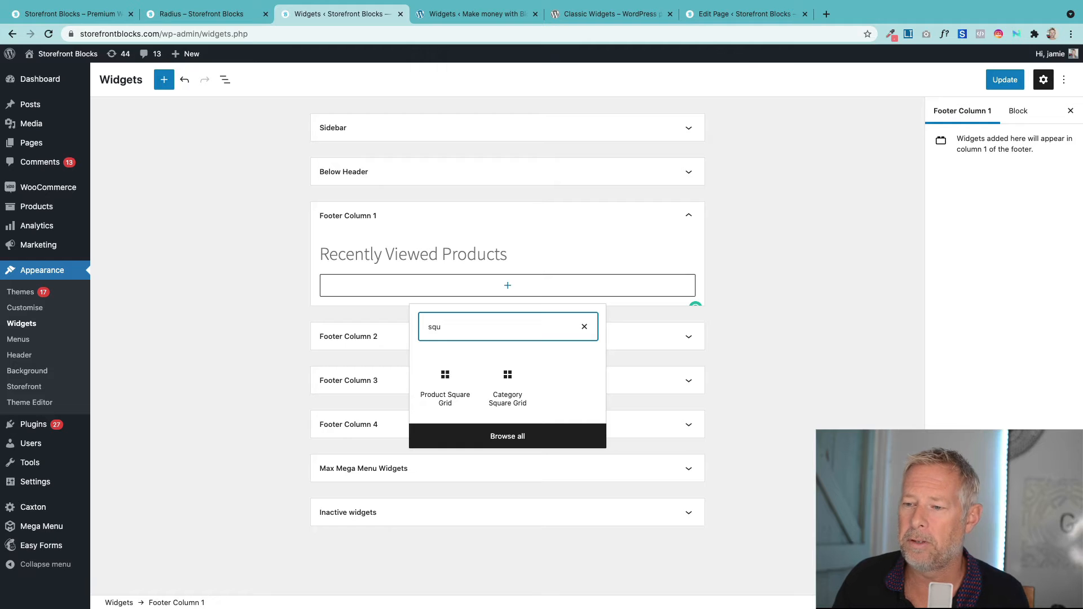
mouse_move(444, 383)
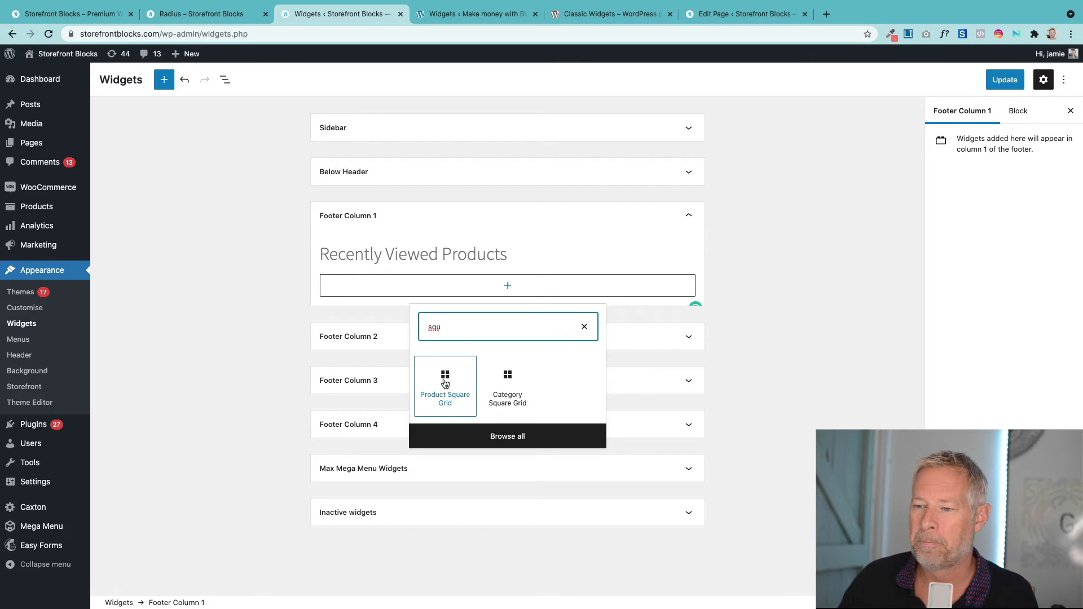
mouse_move(431, 379)
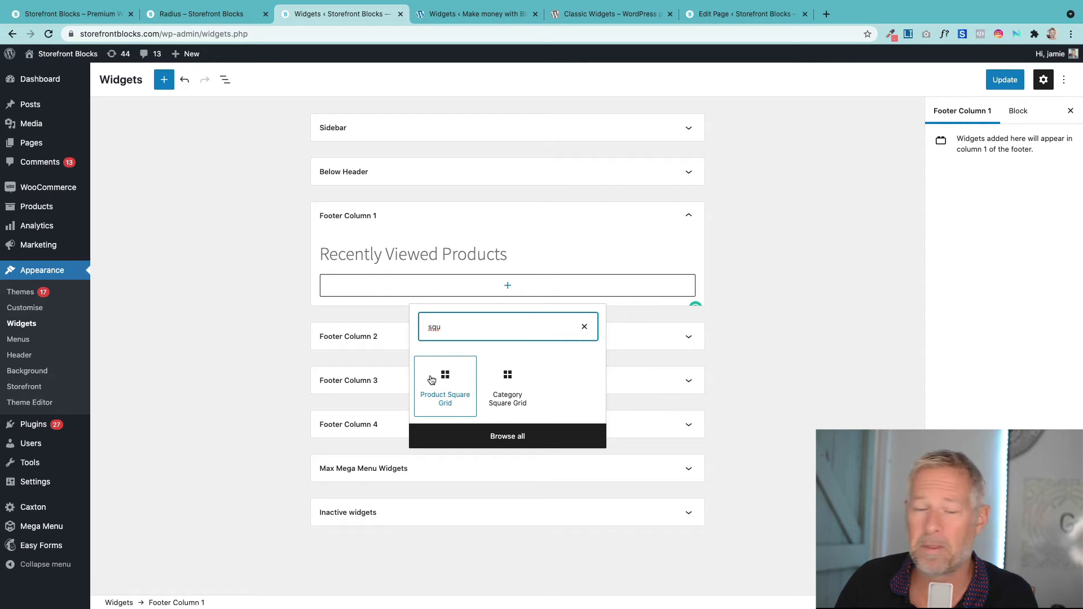
- Insert a Product Square Grid of recently viewed products with titles hidden, then update
left_click(445, 381)
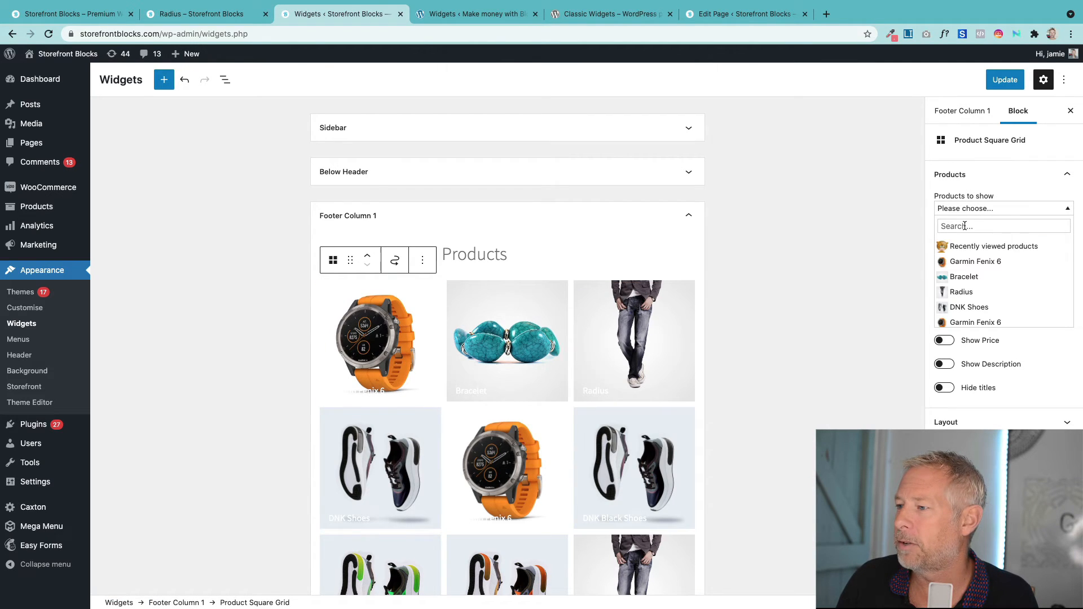
left_click(993, 246)
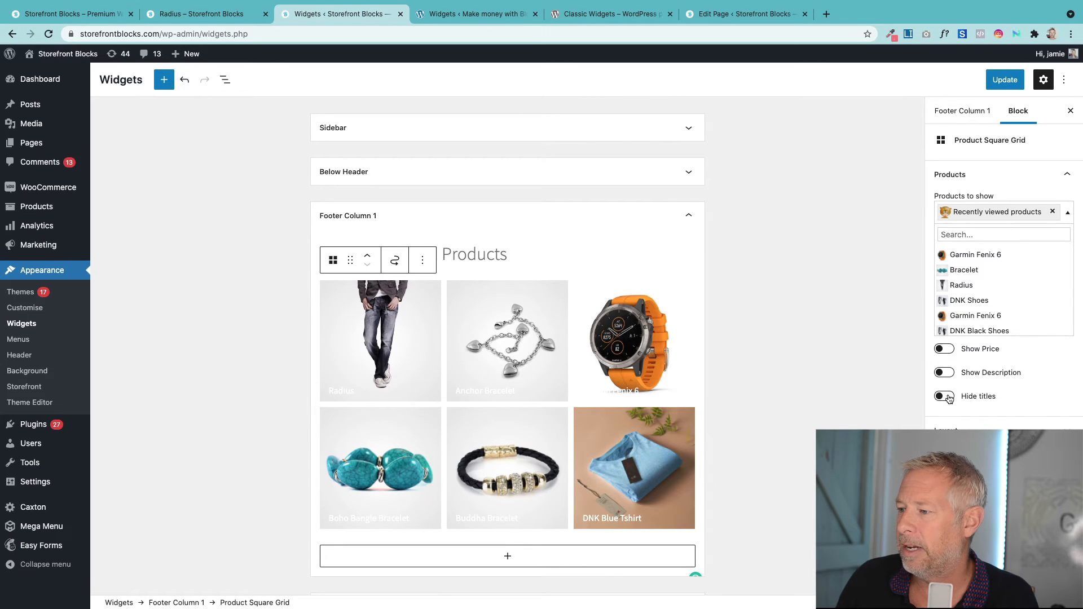
left_click(944, 396)
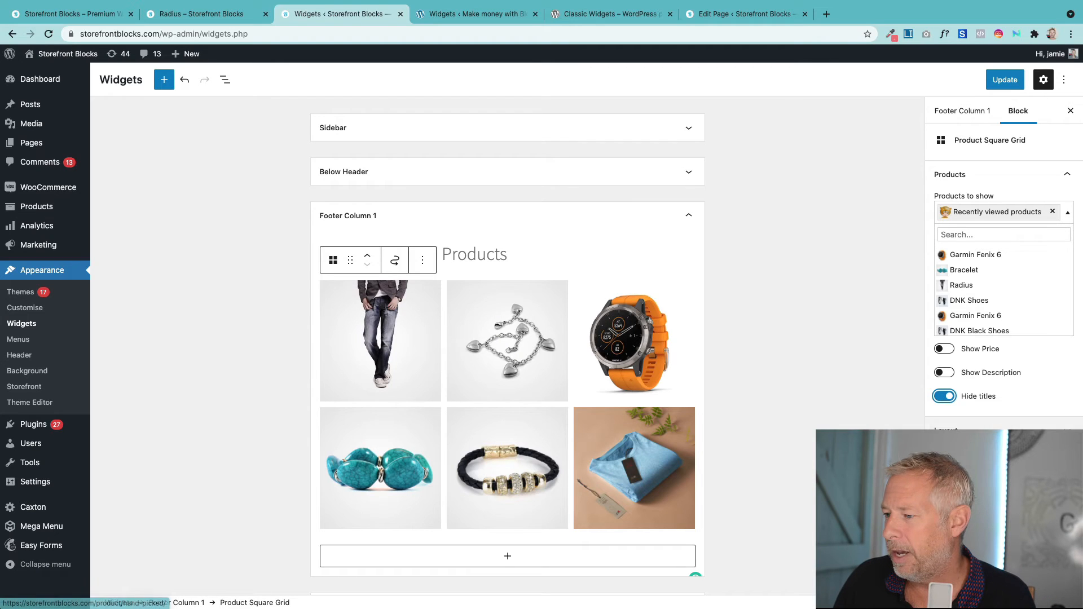
scroll("down", 3)
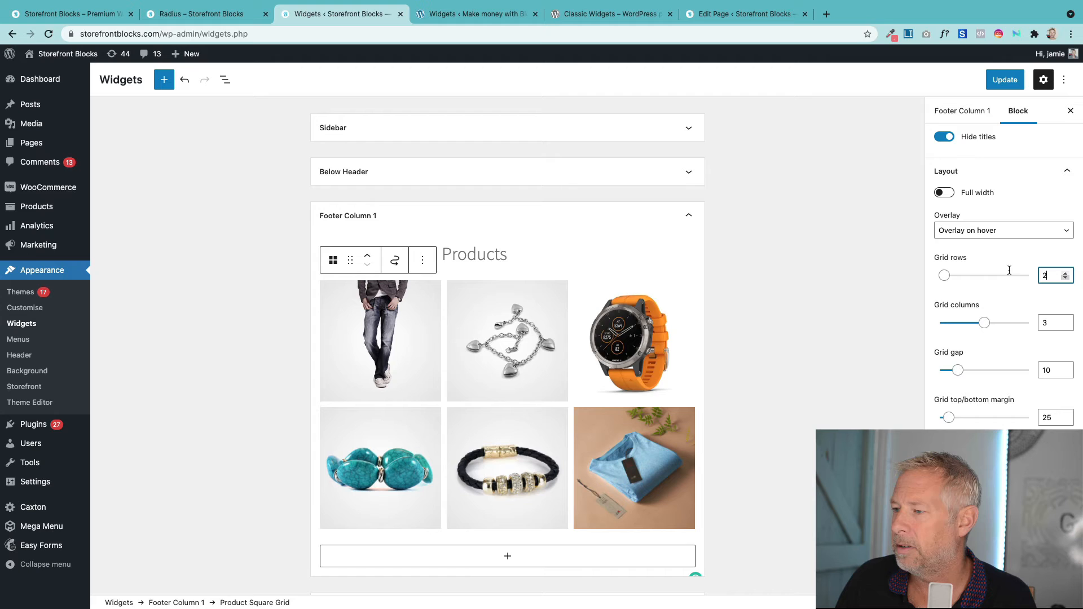
mouse_move(350, 451)
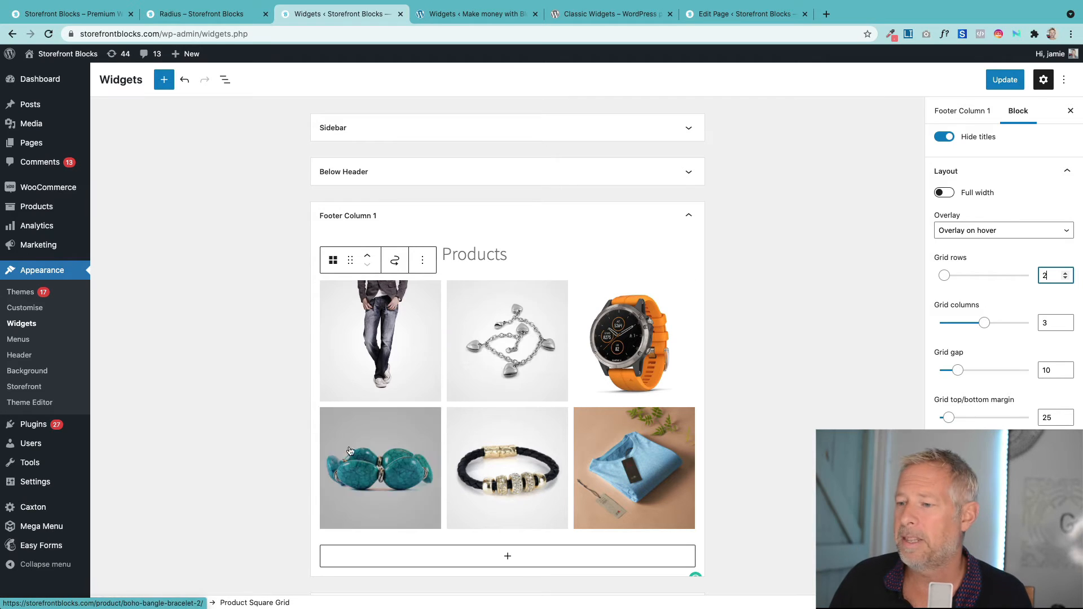
left_click(1004, 80)
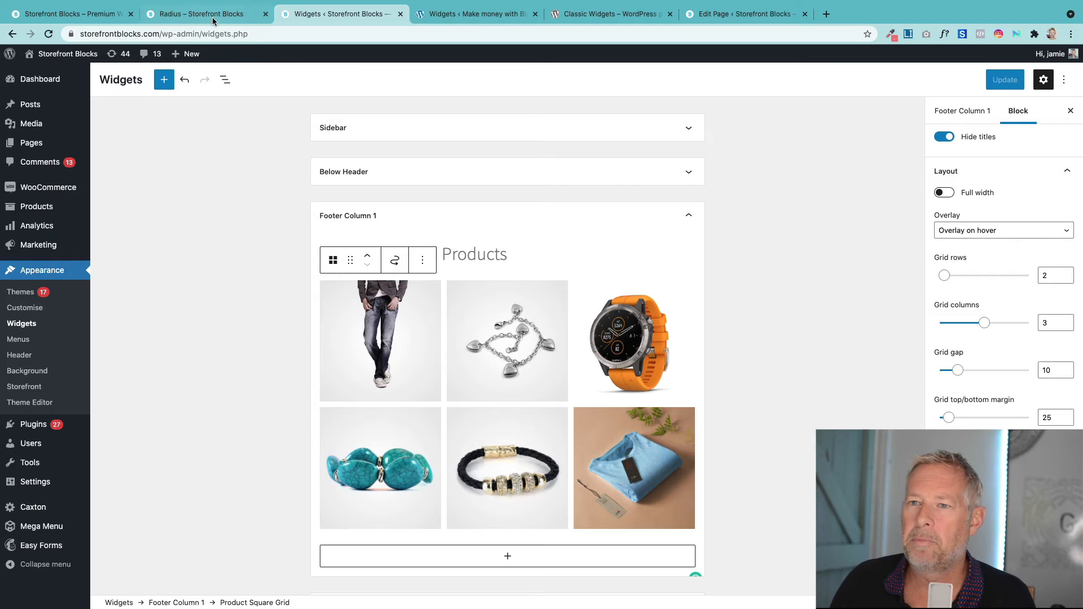
- Browse the shop and open the Black Over-the-shoulder Handbag product page
left_click(200, 13)
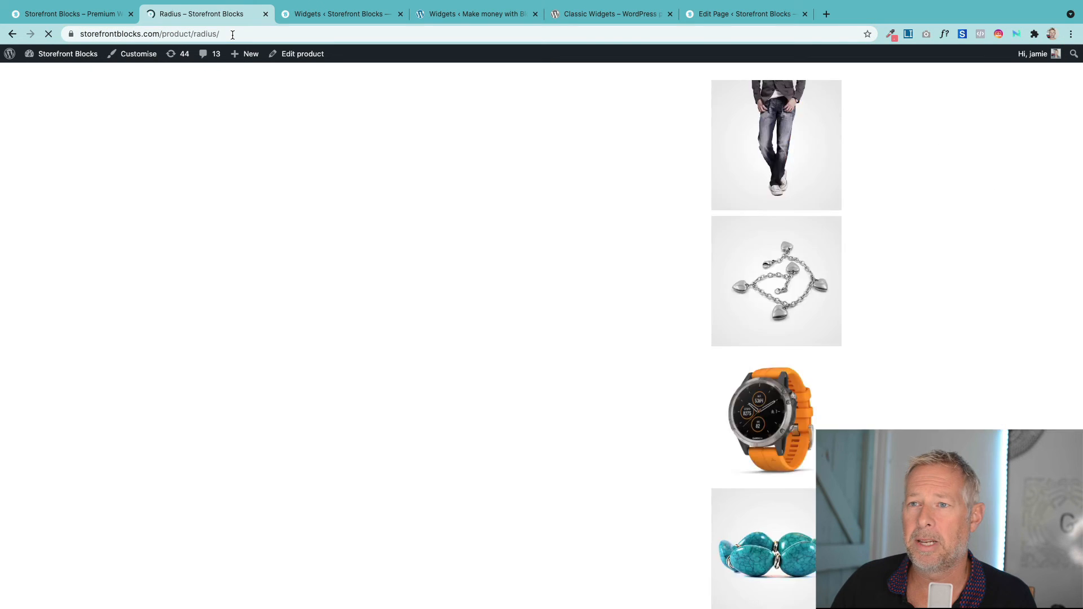
scroll("down", 3)
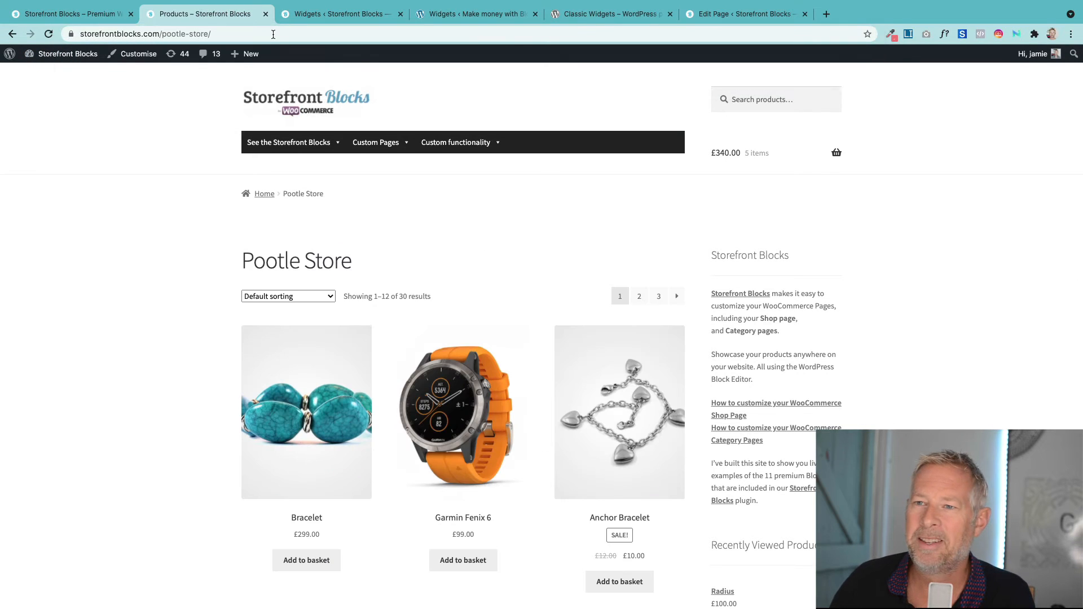
scroll("down", 3)
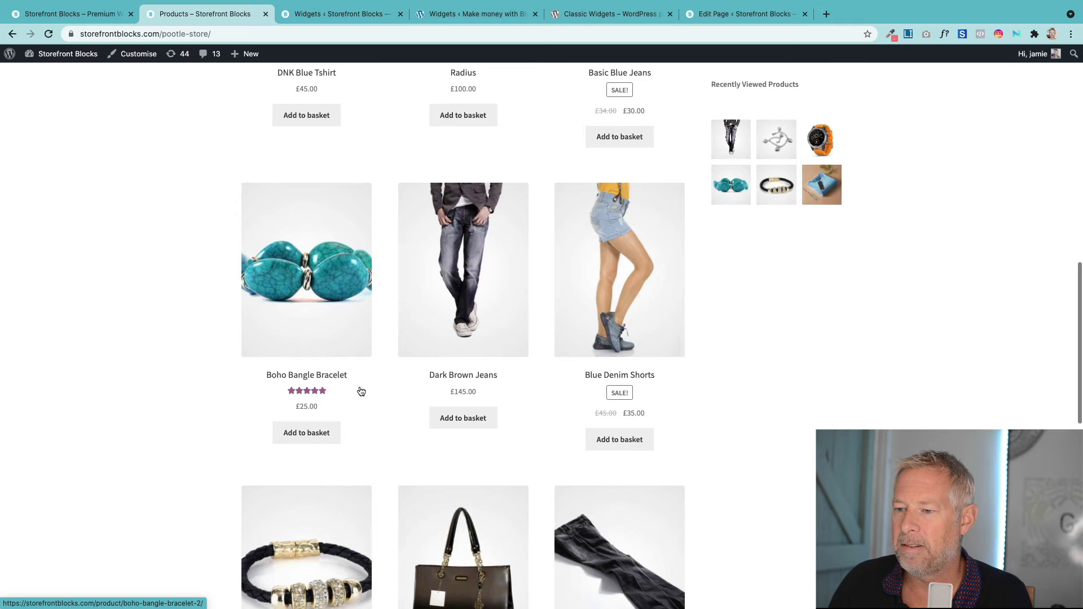
left_click(449, 325)
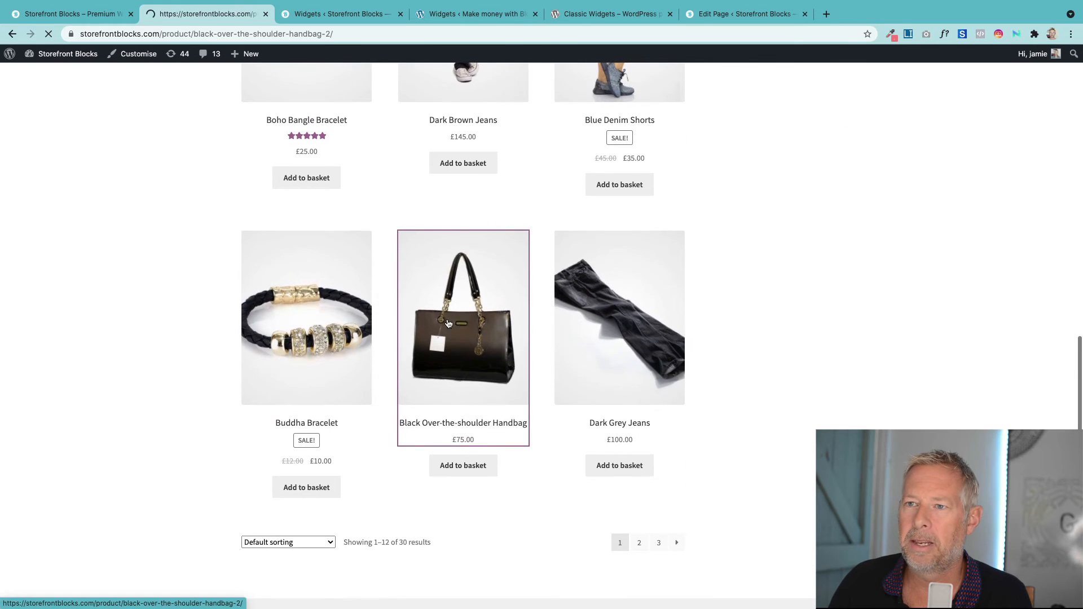
- Confirm the handbag heads the footer's Recently Viewed Products, then return to the Widgets editor
left_click(449, 323)
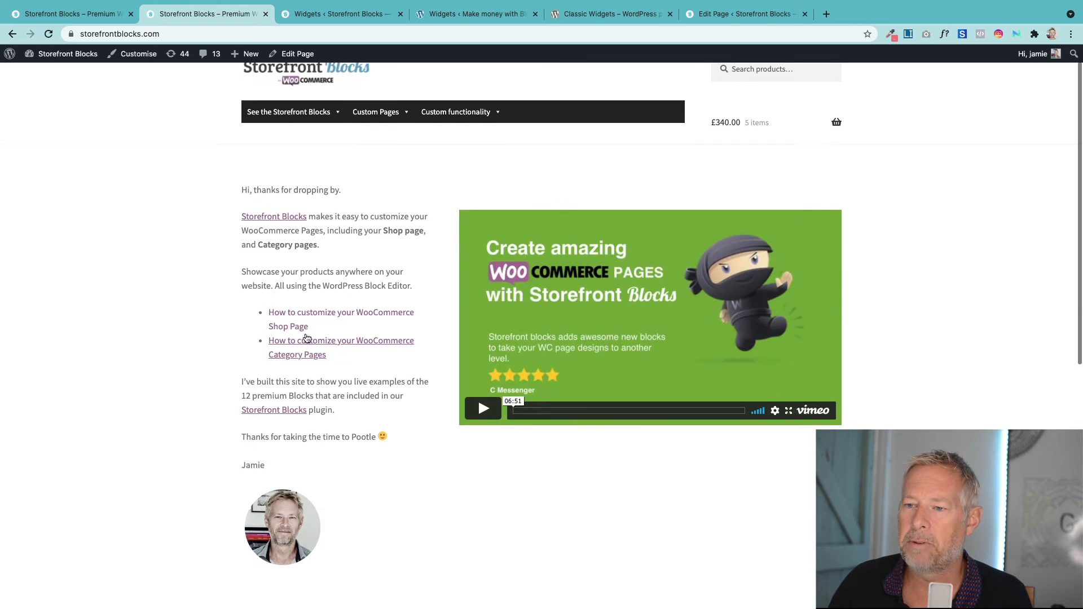
scroll("down", 3)
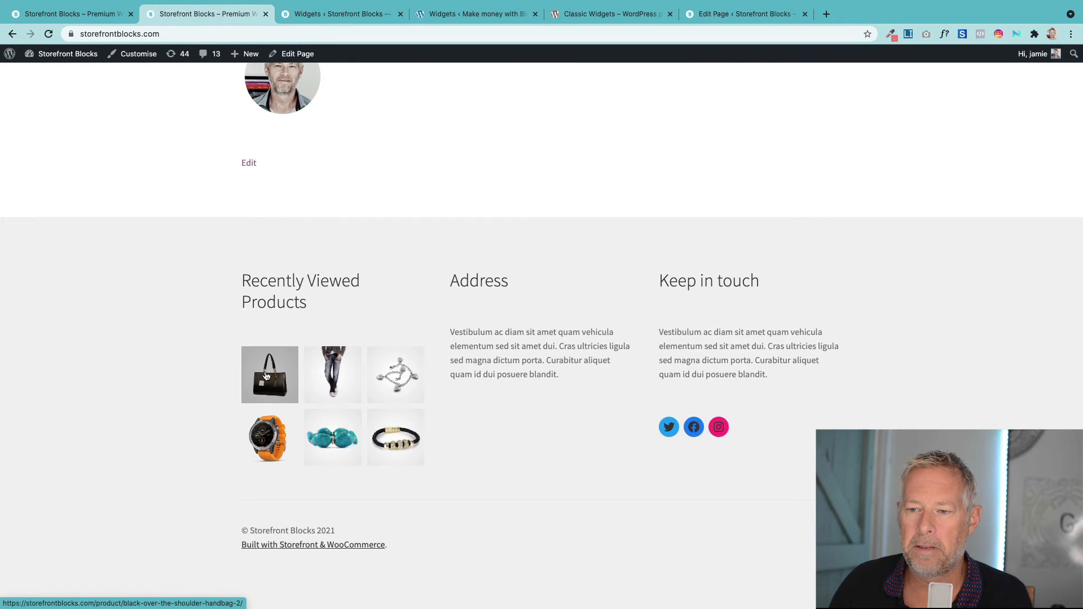
mouse_move(314, 375)
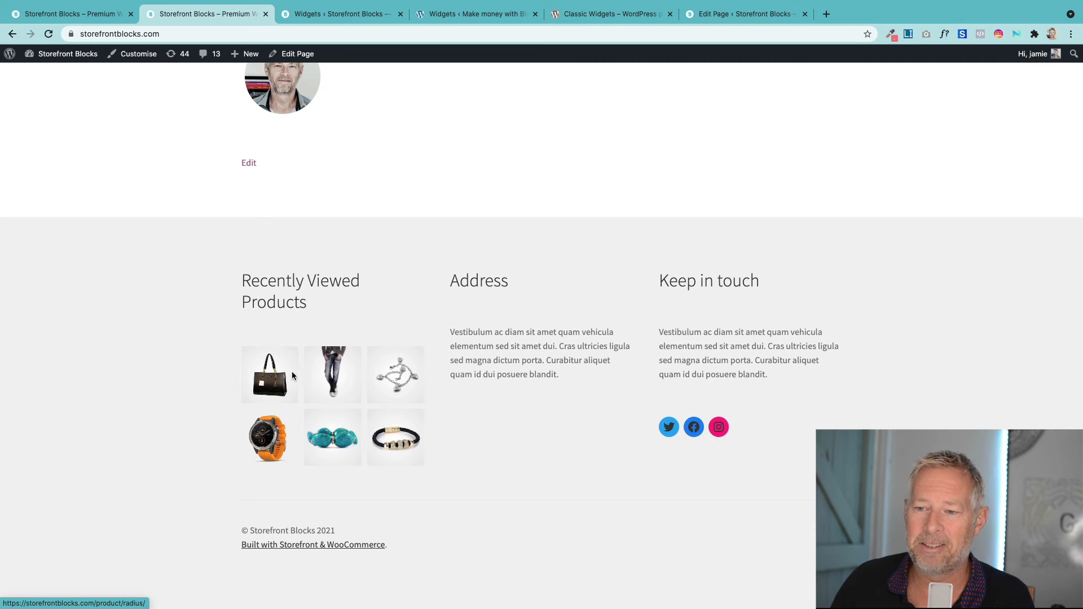
left_click(269, 375)
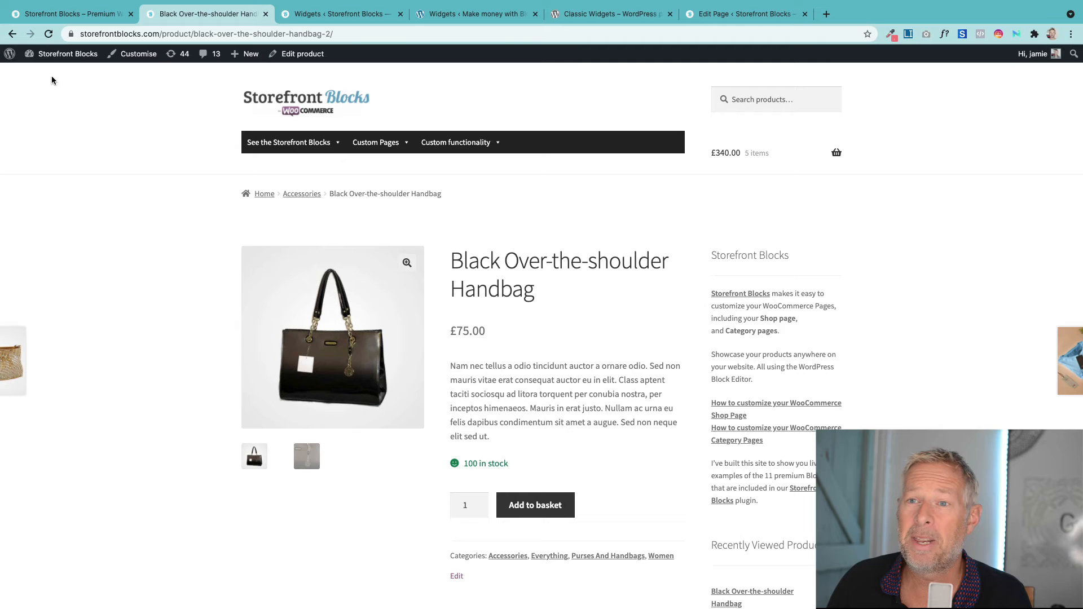
left_click(349, 13)
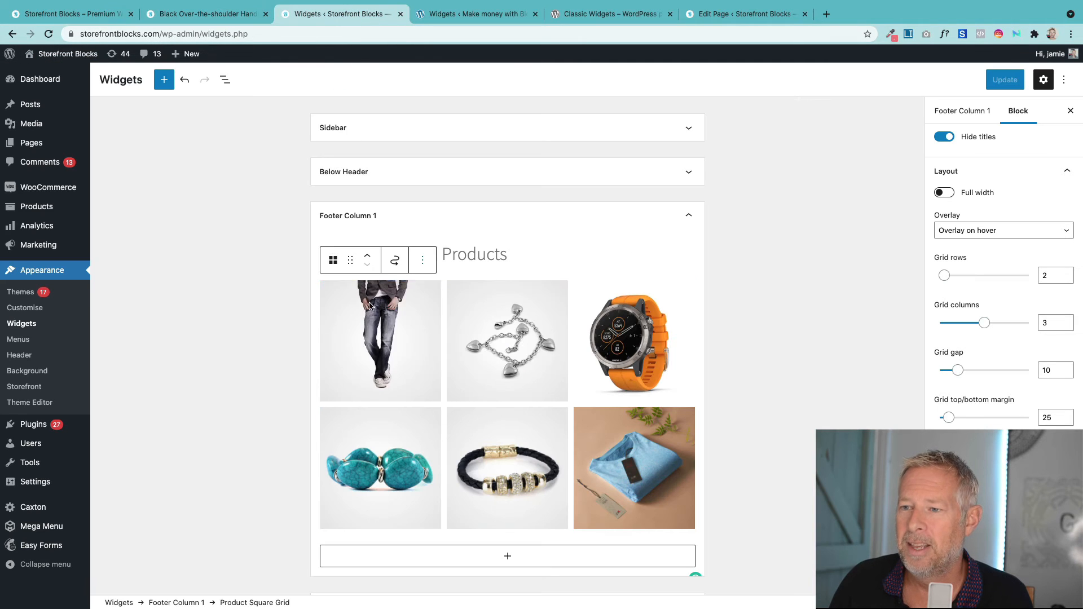
mouse_move(467, 359)
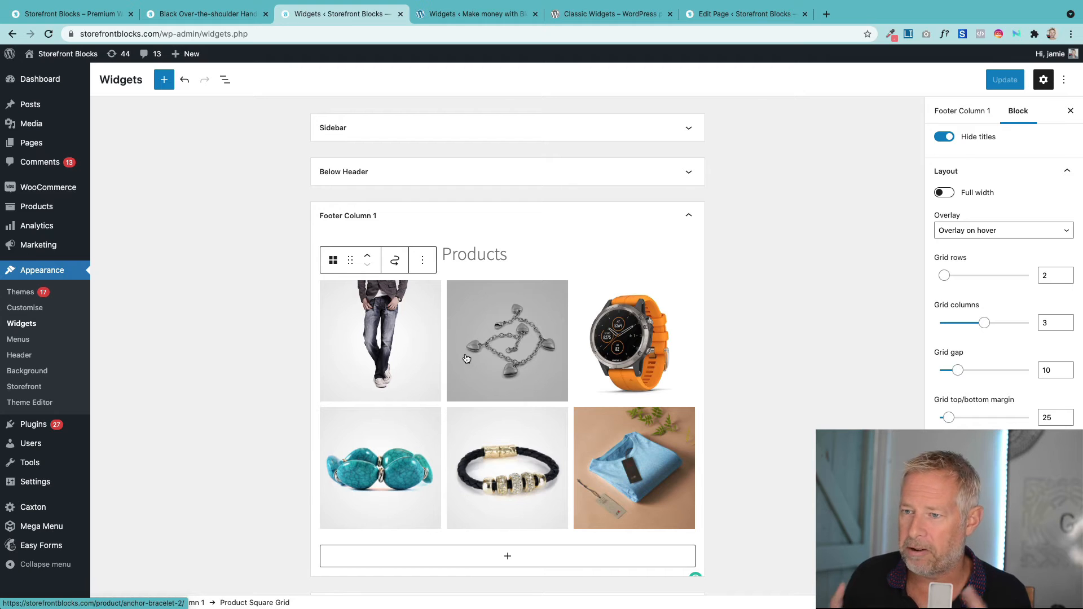
- Expand Footer Column 3 and compare its Keep in touch widgets with the live product page footer
scroll("down", 3)
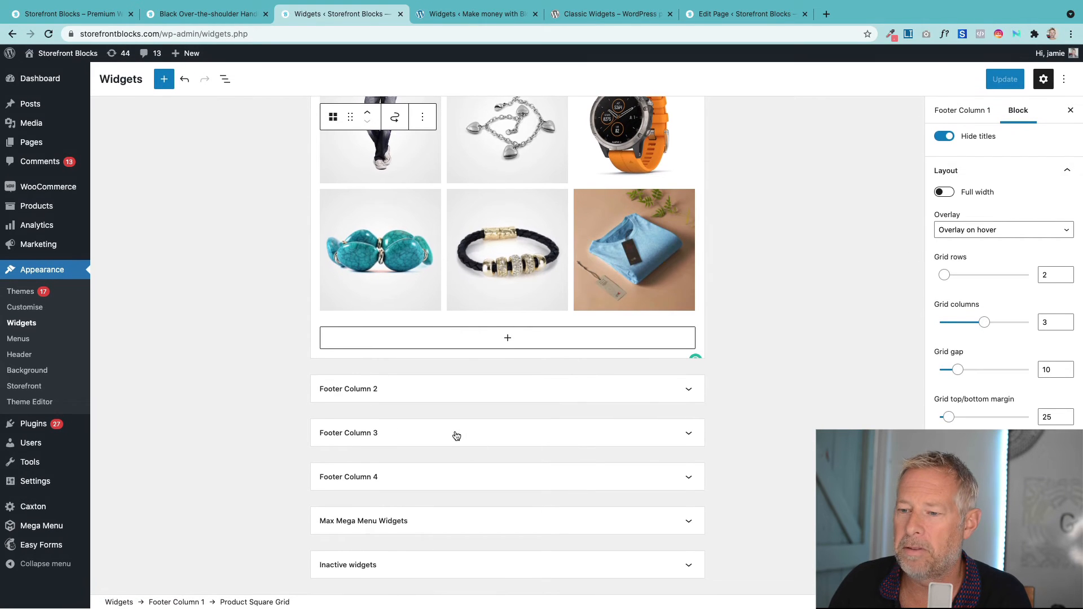
left_click(456, 433)
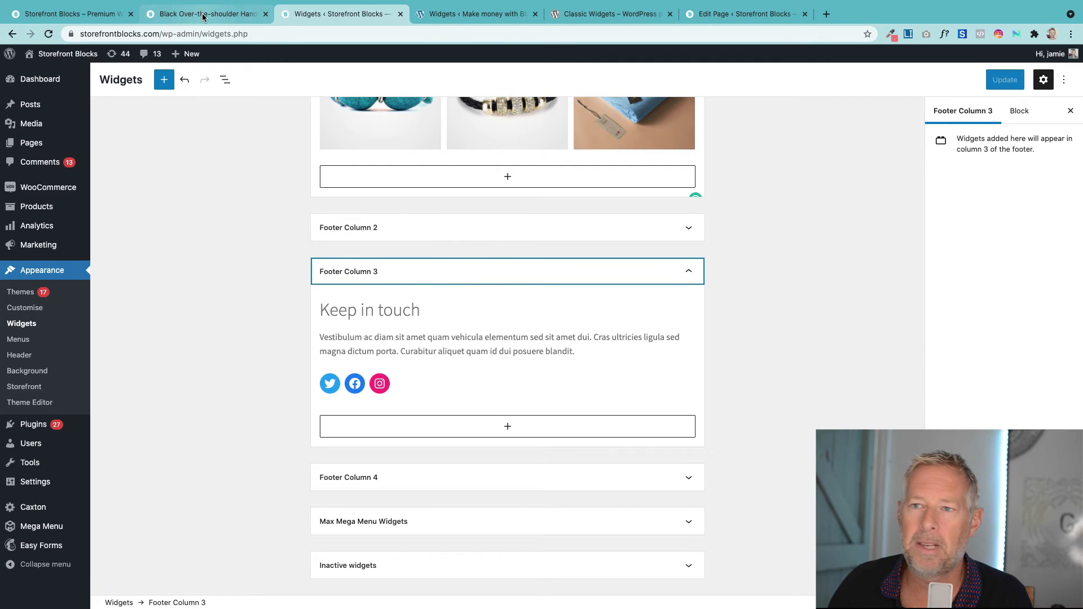
left_click(204, 13)
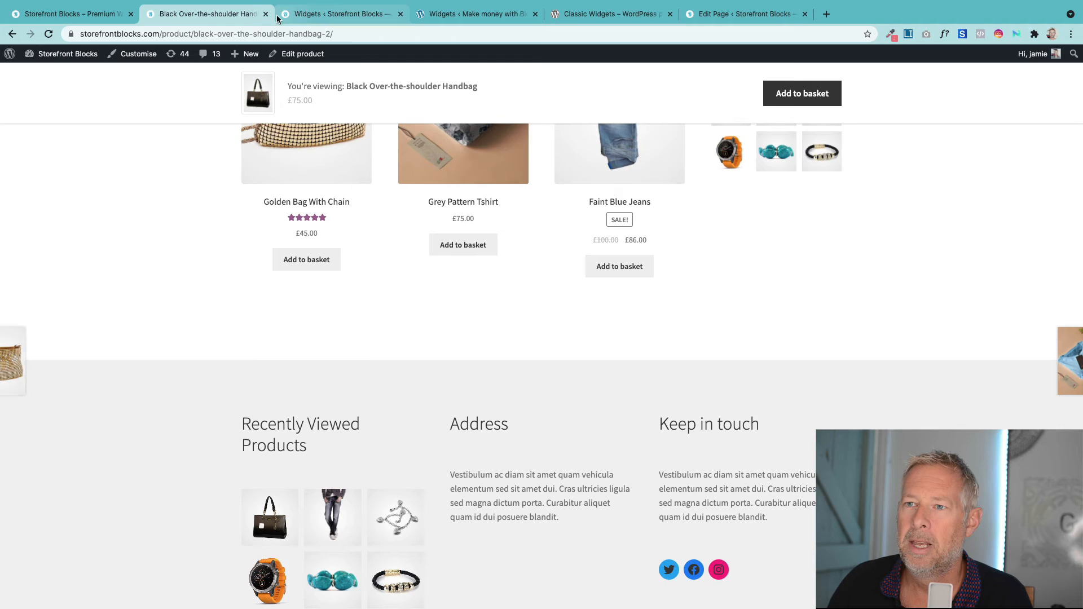
left_click(343, 14)
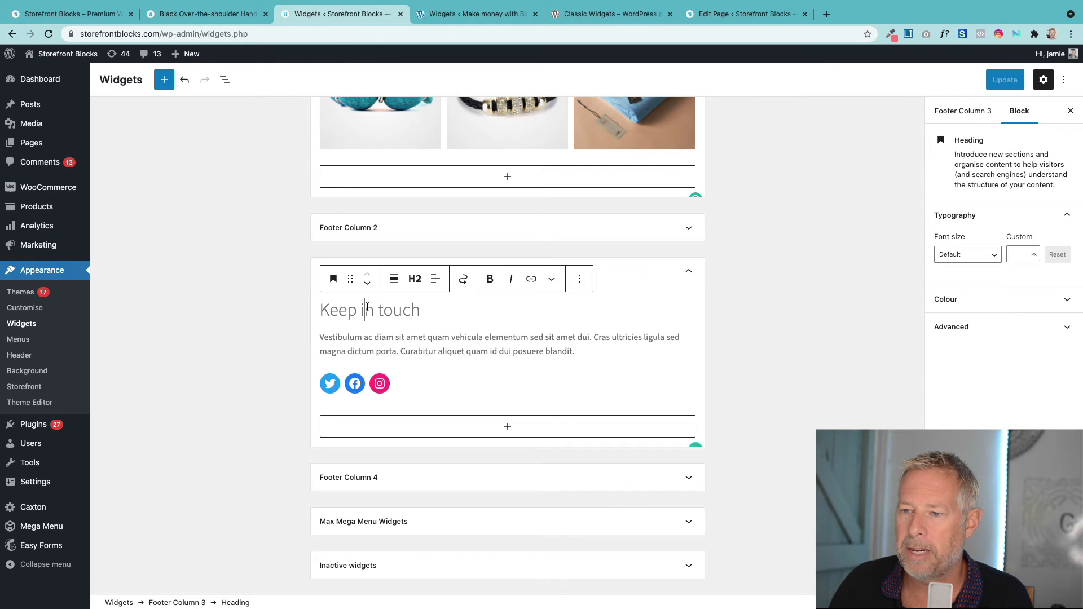
- Add a Social Icons block below the Keep in touch placeholder paragraph
left_click(418, 357)
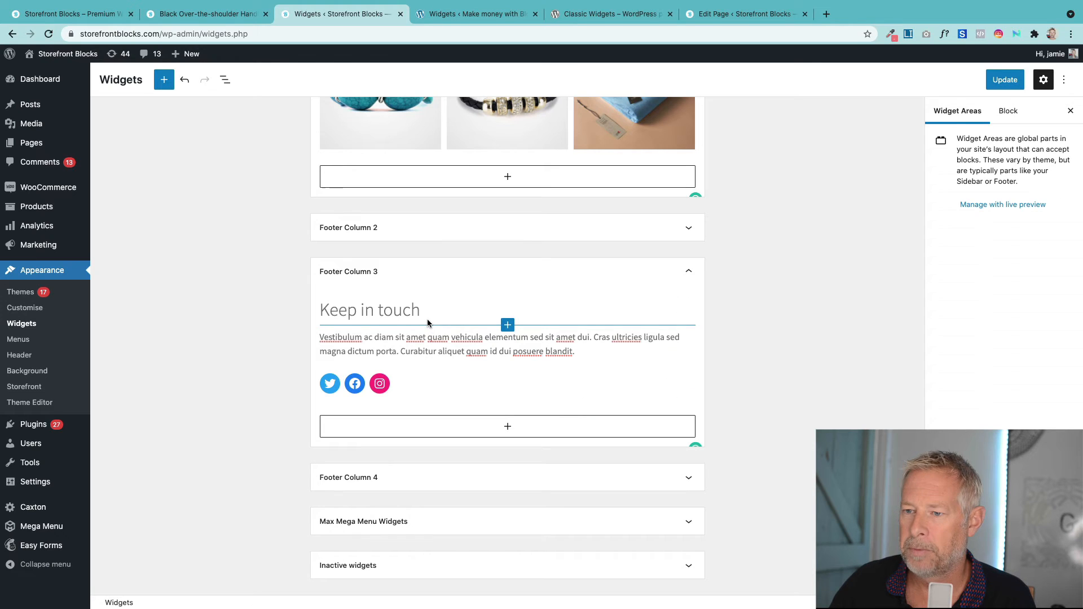
left_click(355, 383)
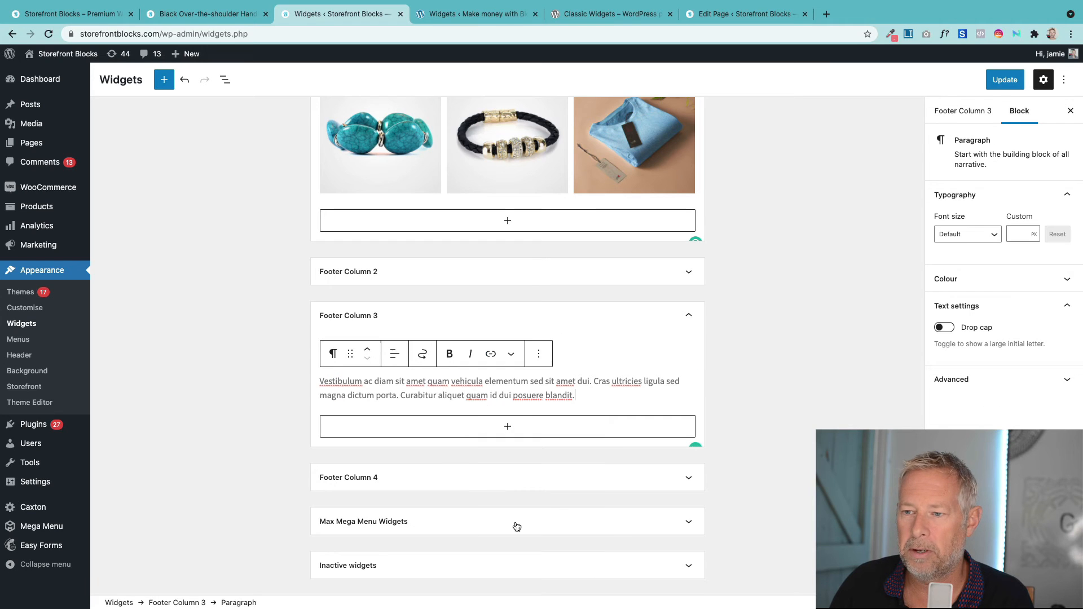
mouse_move(507, 426)
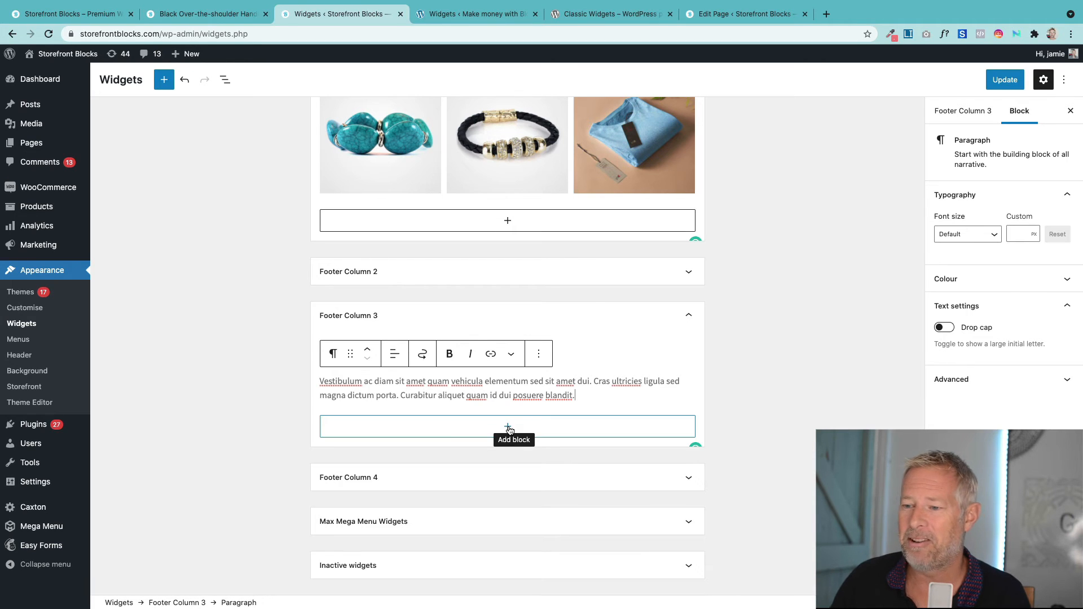
left_click(508, 427)
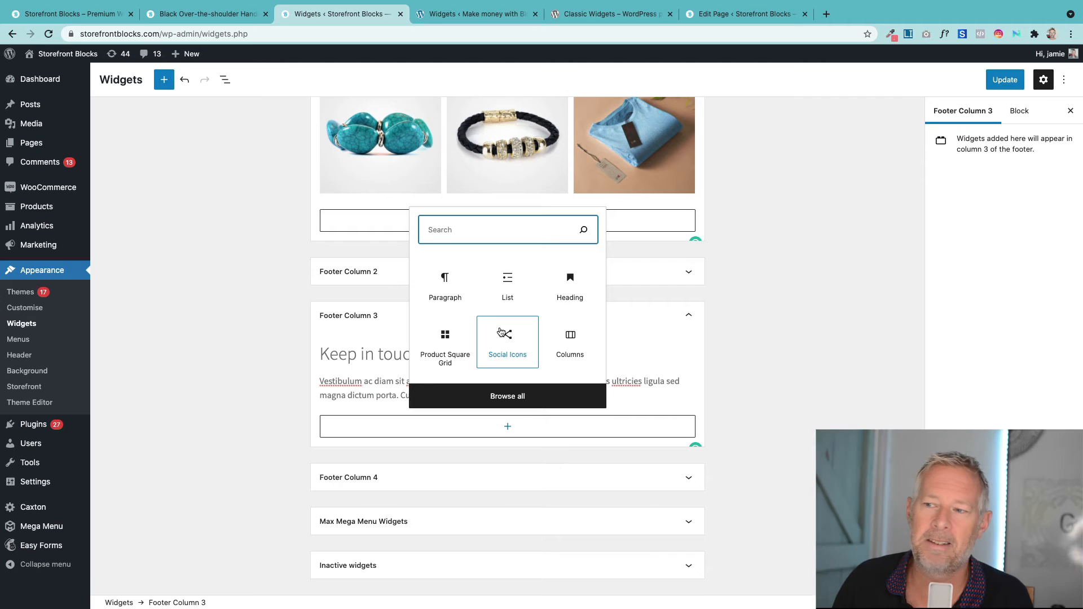
left_click(507, 342)
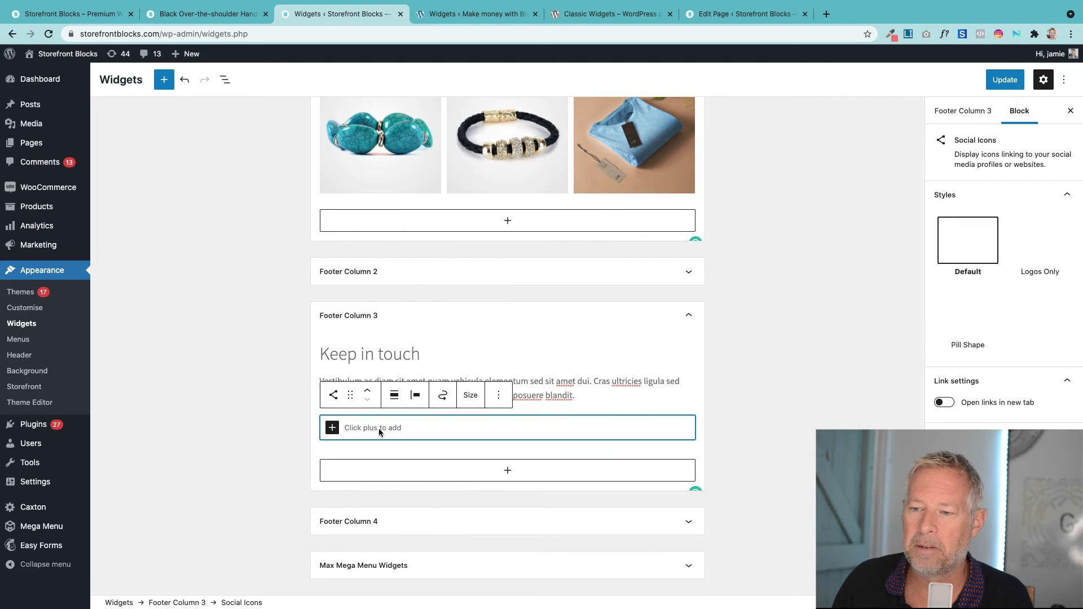
- Add Facebook (link '#') and Instagram icons to the Social Icons block
left_click(332, 428)
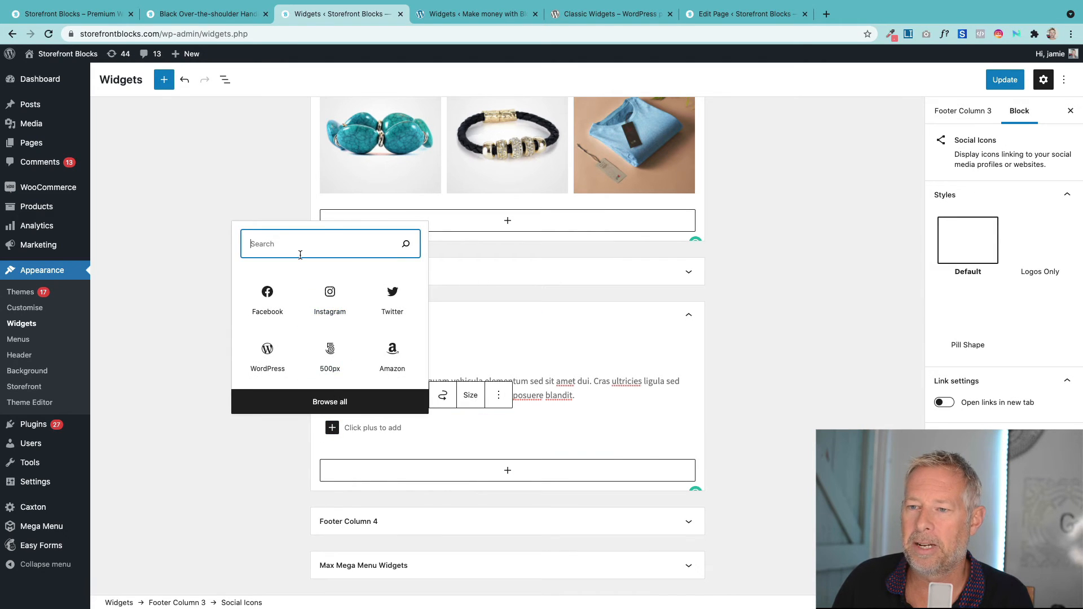
type("facebook")
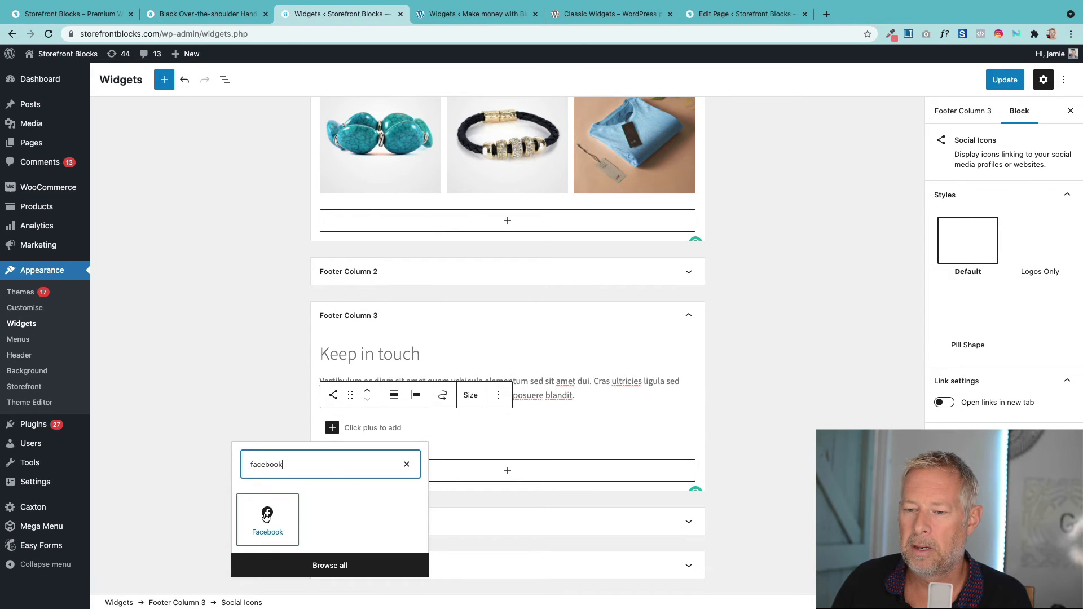
left_click(267, 514)
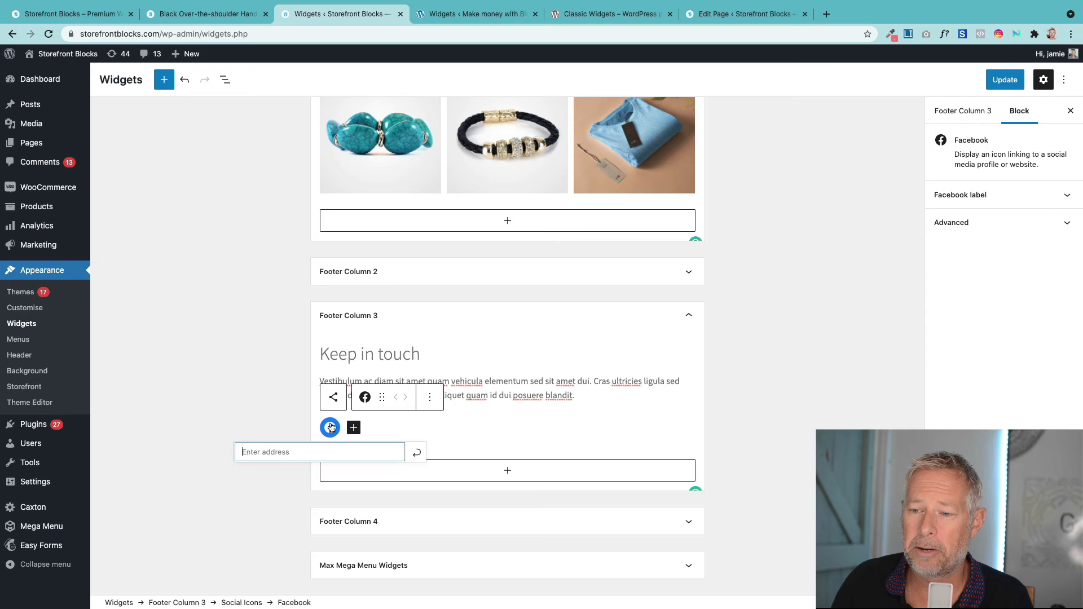
type("#")
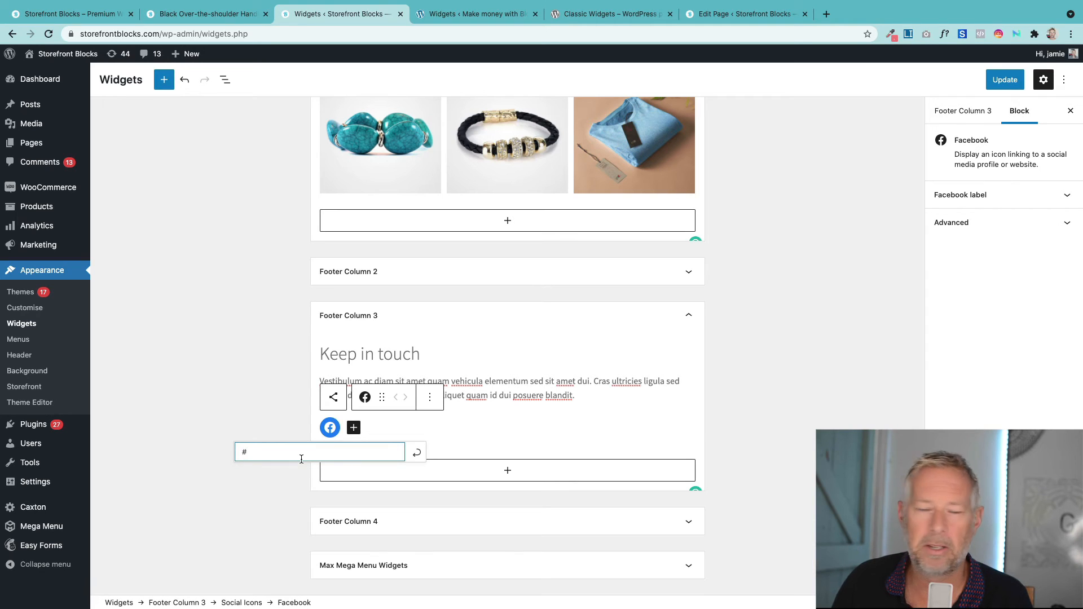
mouse_move(332, 447)
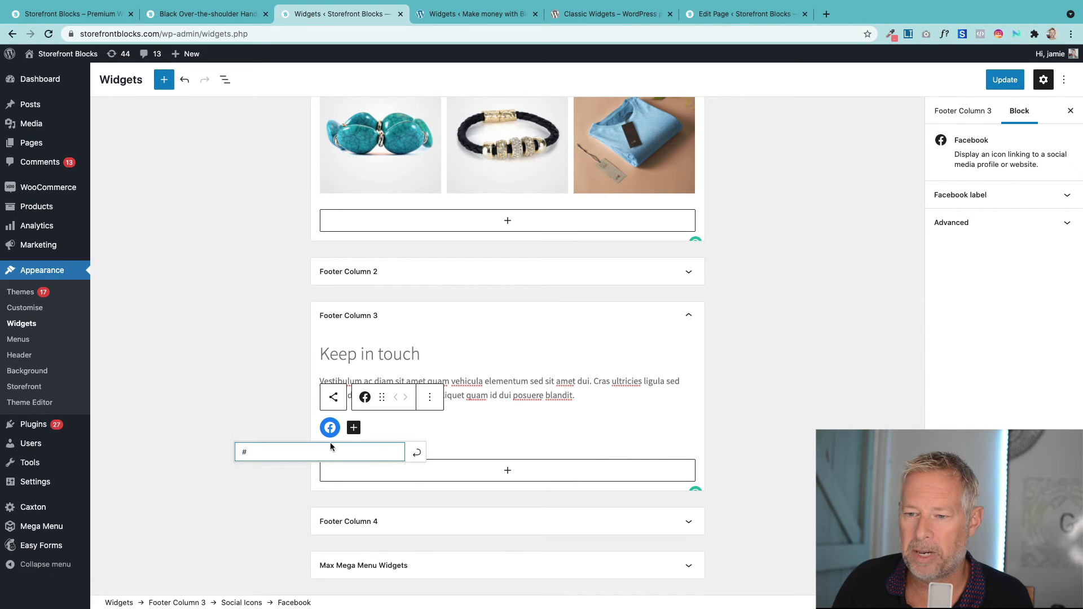
left_click(353, 428)
type("inst")
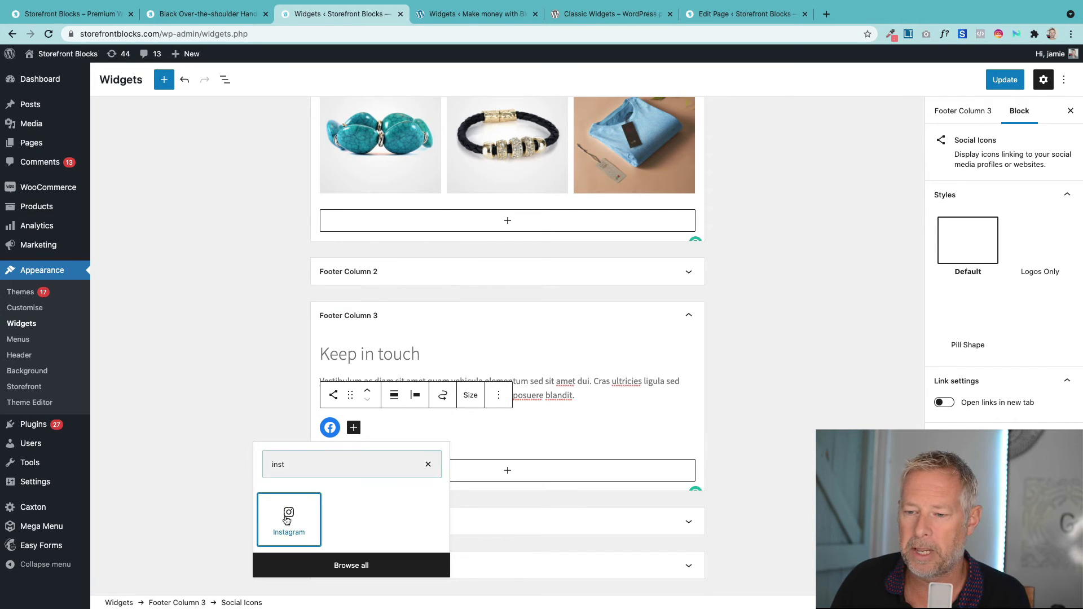
left_click(289, 519)
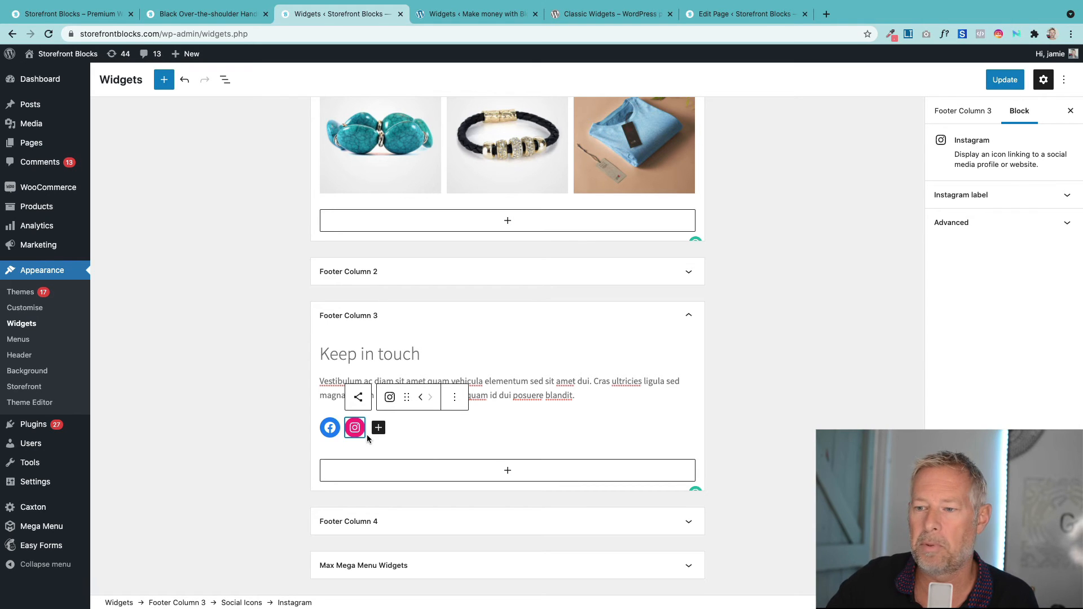
- Add a Twitter icon by searching 'twi', then deselect the social icons row
left_click(378, 428)
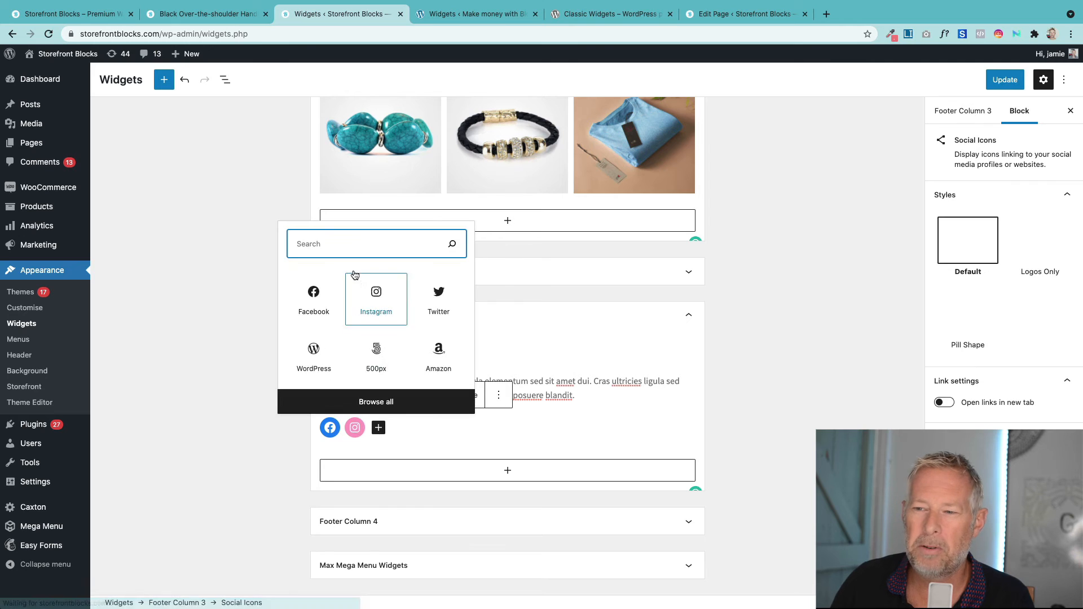
type("twi")
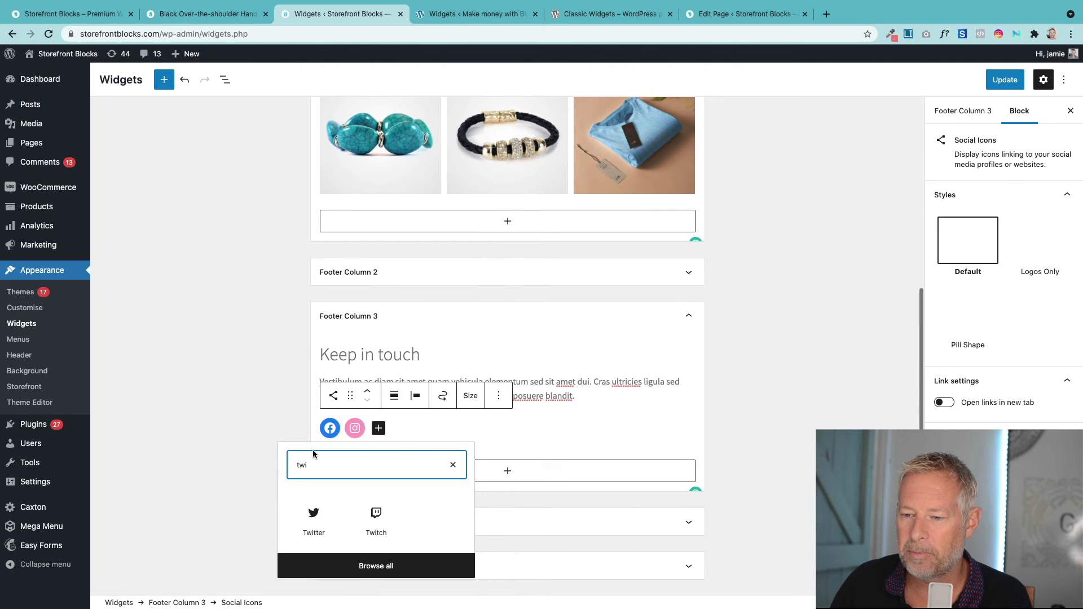
left_click(313, 518)
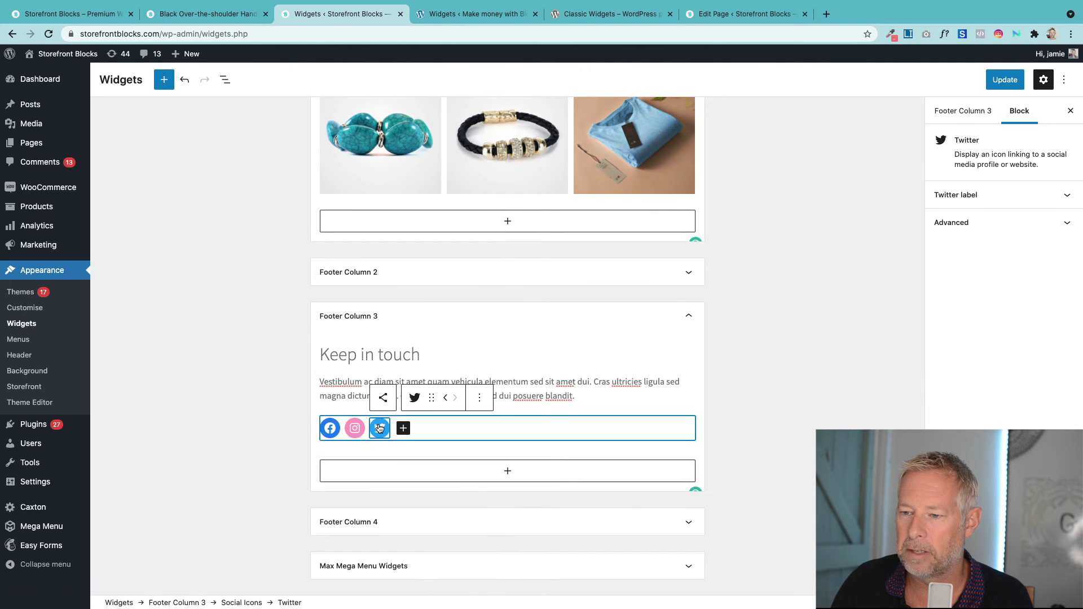
left_click(379, 428)
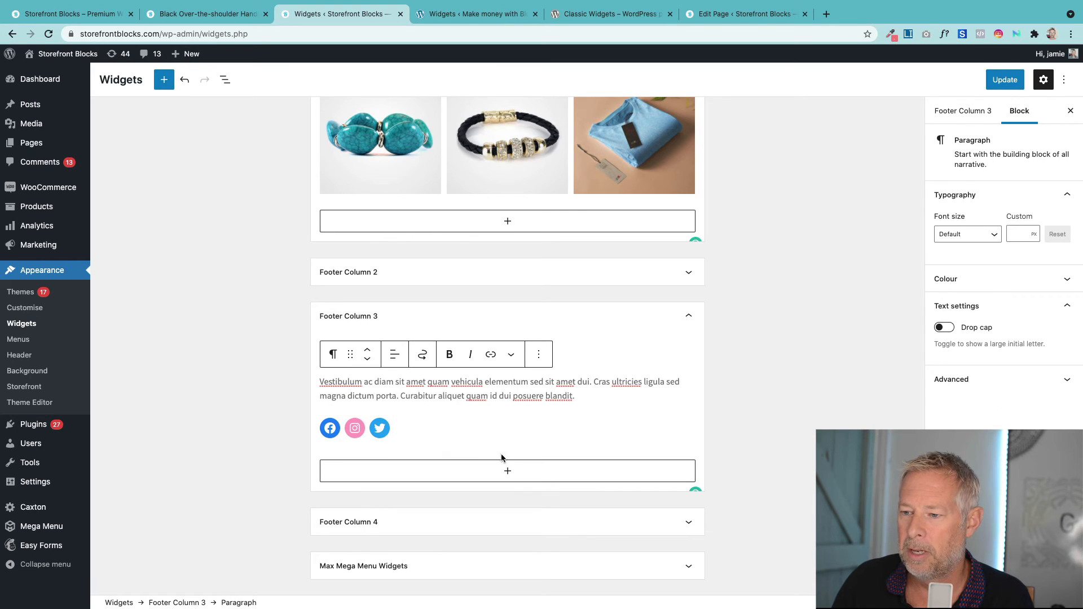
left_click(507, 471)
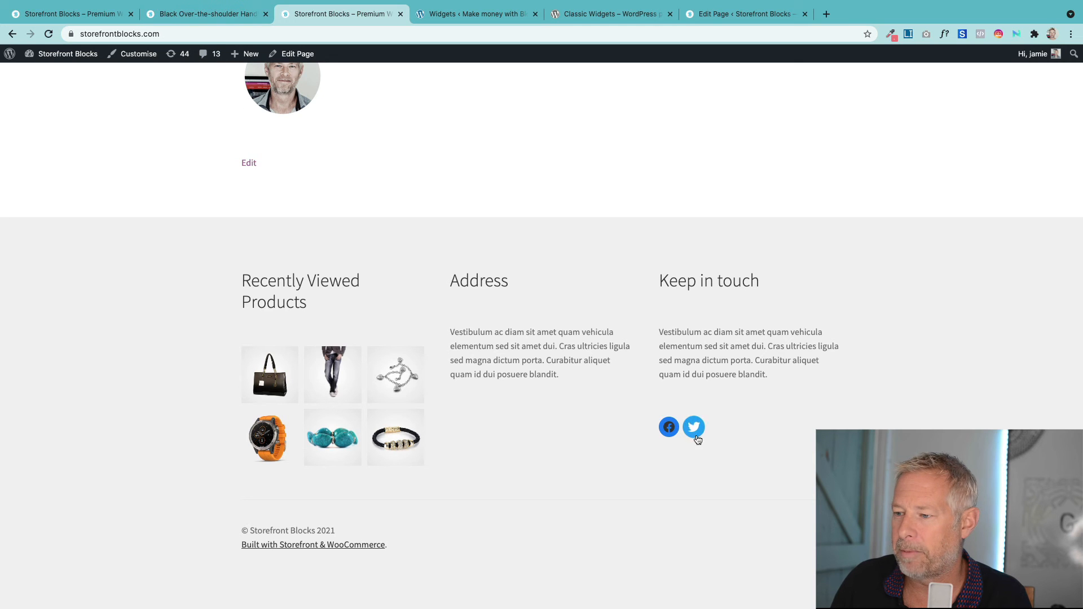
mouse_move(685, 434)
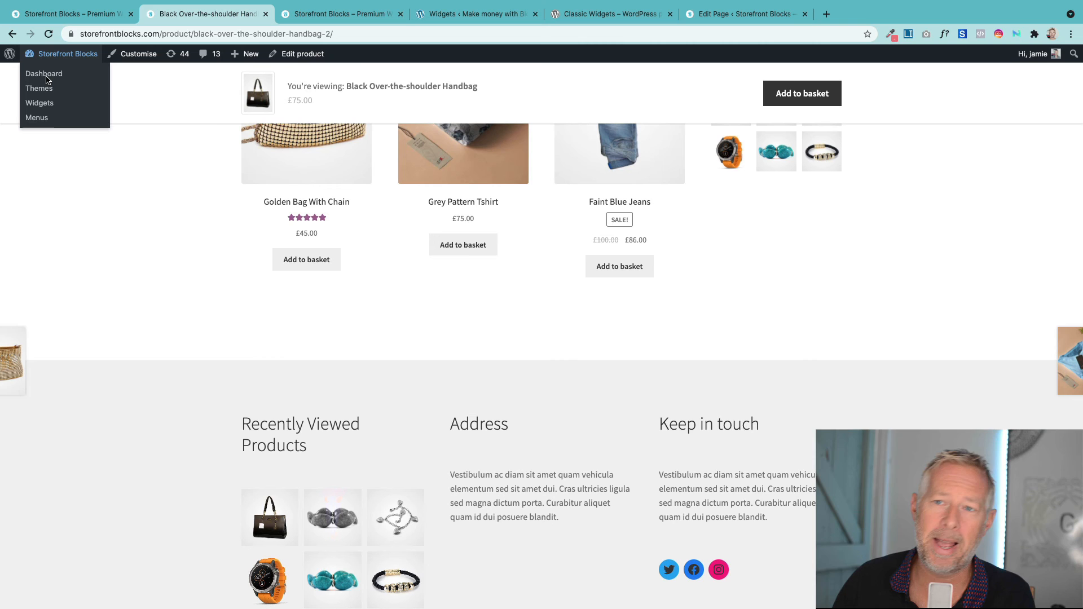
- Go to the Storefront Blocks admin dashboard from the live site
left_click(43, 74)
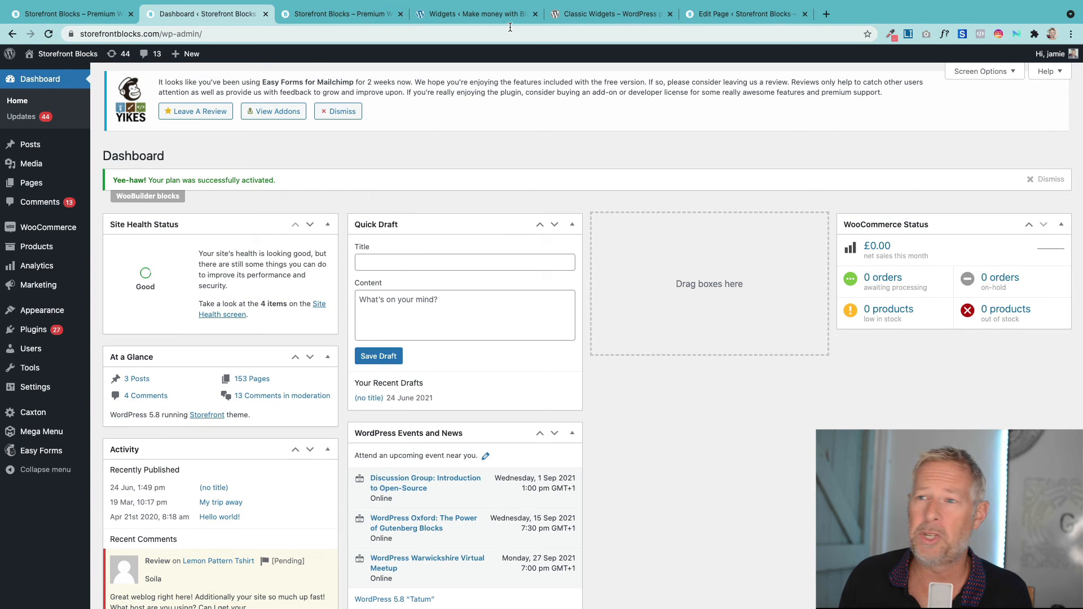
- Review the Classic Widgets plugin page and another site's classic widgets, then open Installed Plugins
left_click(475, 13)
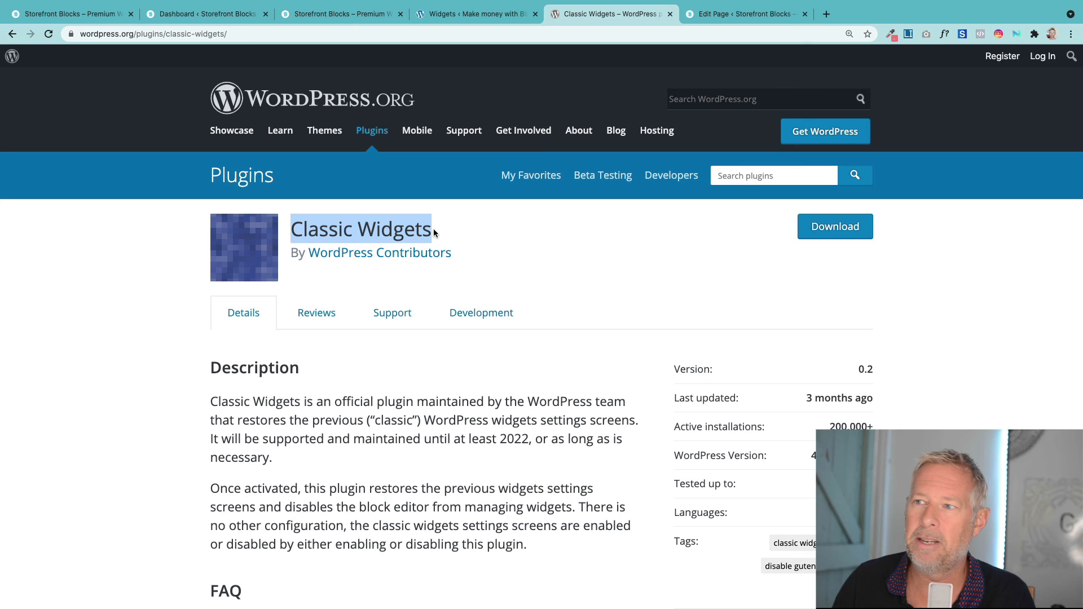
left_click(475, 13)
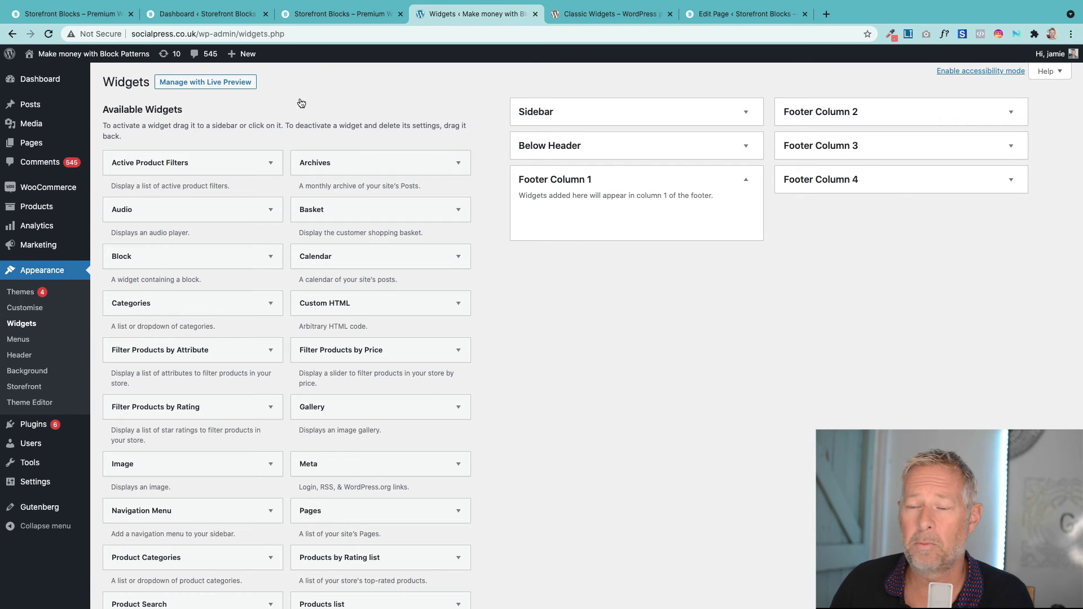
left_click(248, 54)
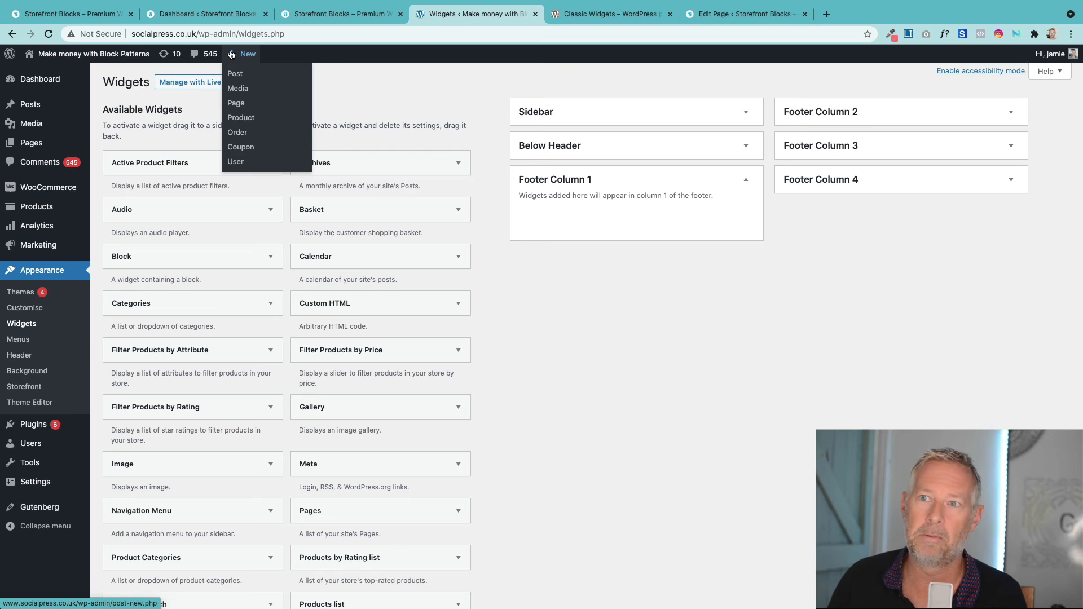
left_click(204, 14)
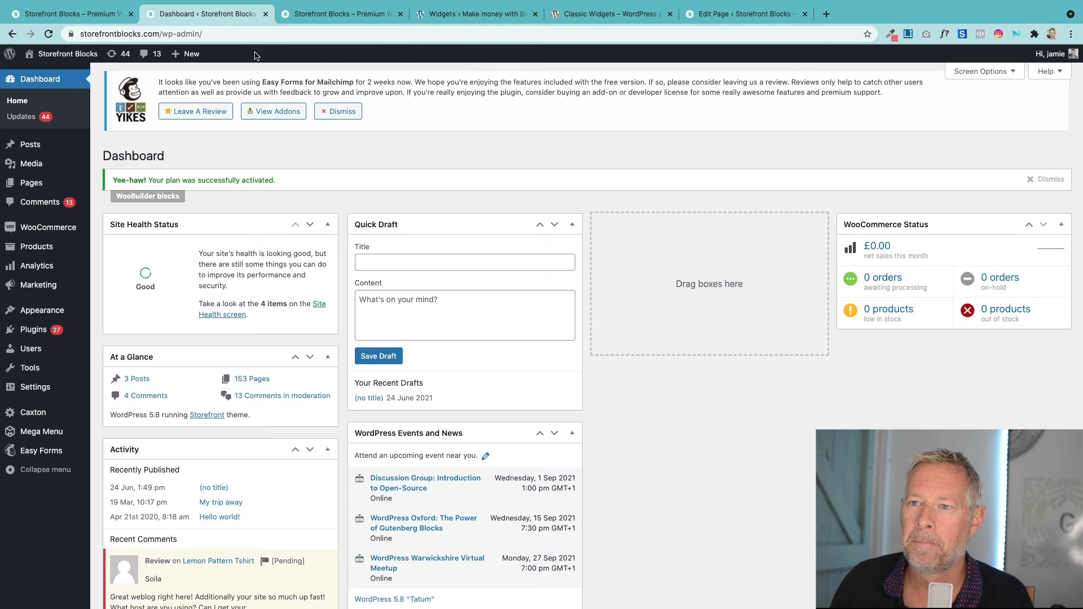
left_click(30, 331)
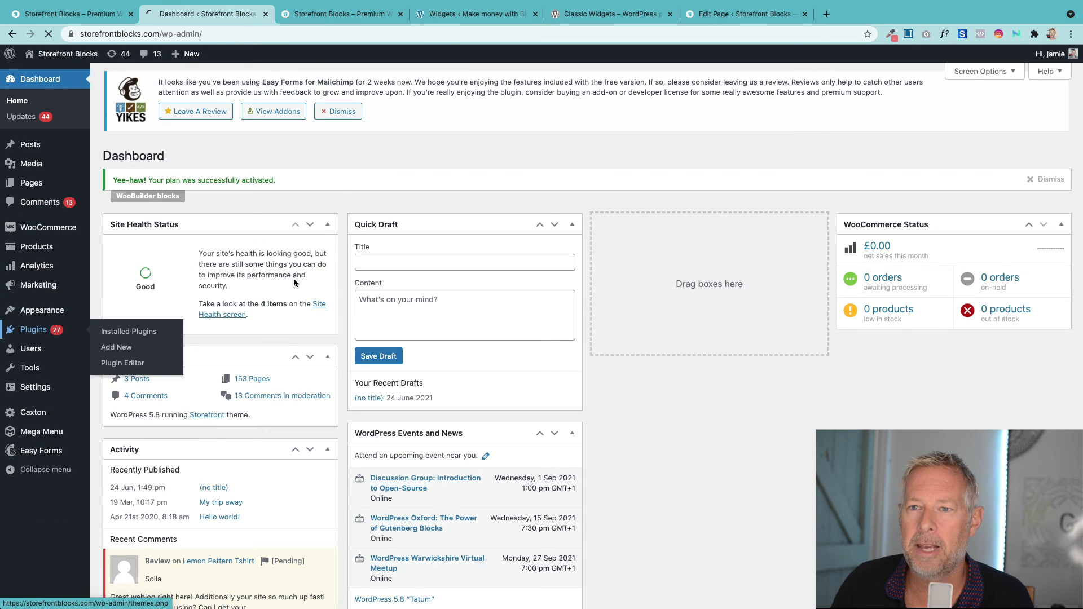
left_click(128, 331)
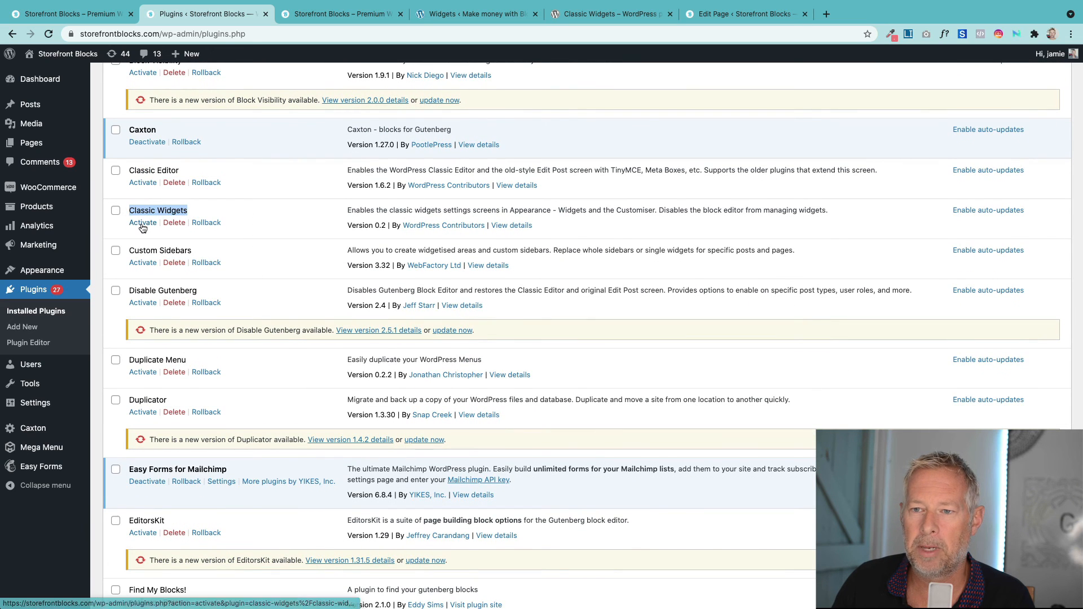
- Activate the Classic Widgets plugin and open Appearance > Widgets
left_click(142, 222)
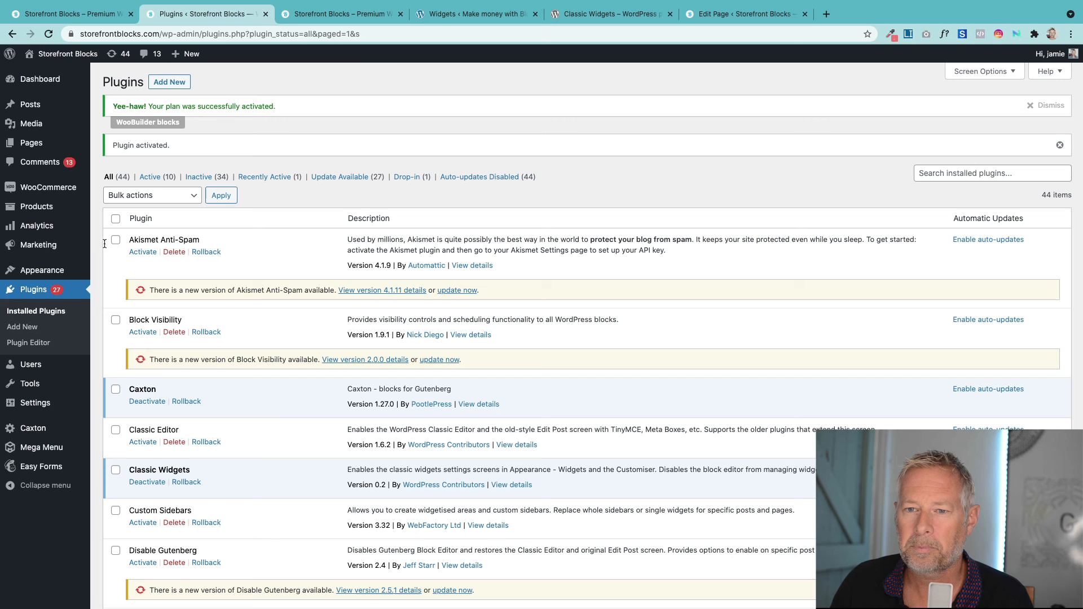
mouse_move(42, 270)
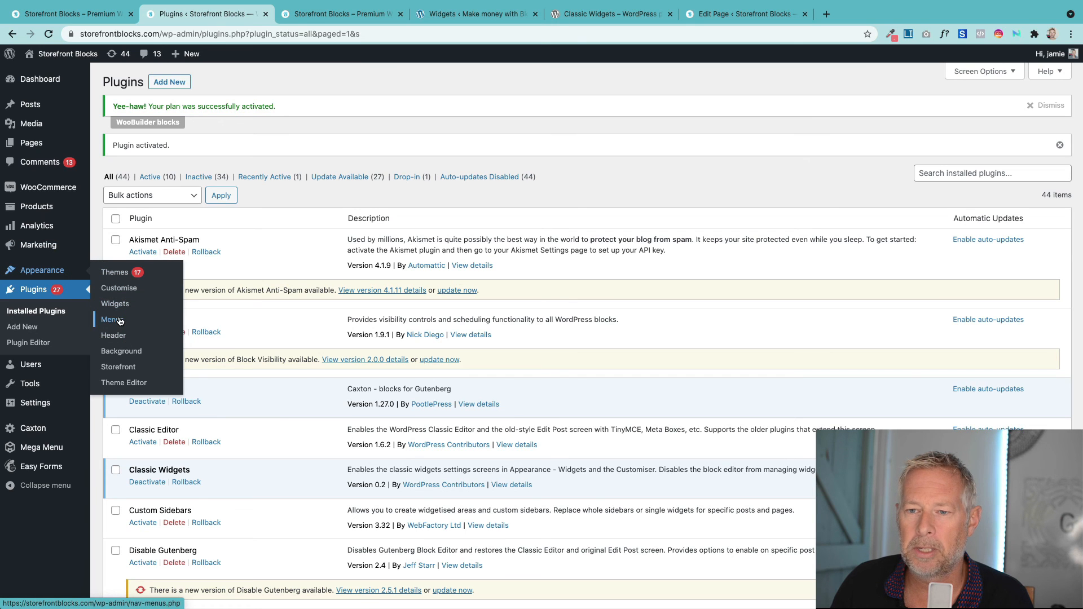
left_click(115, 303)
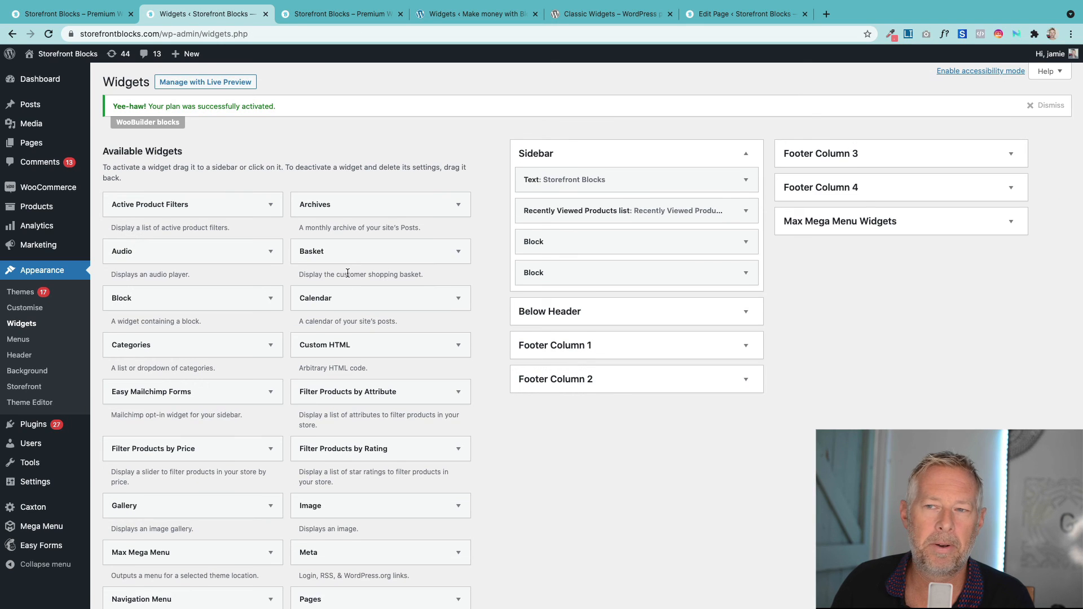
mouse_move(712, 137)
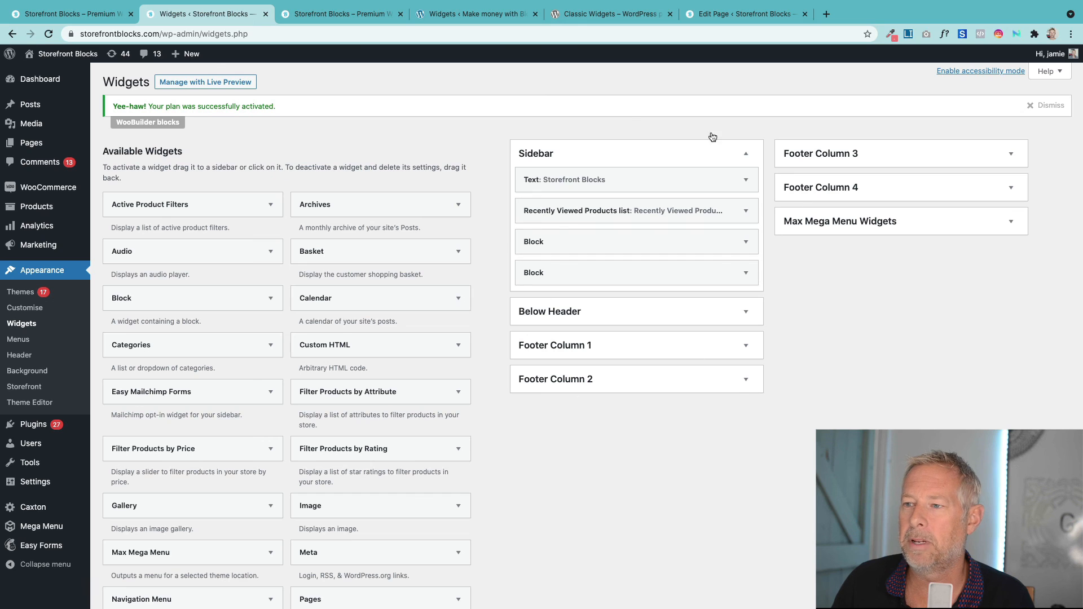
- Expand Footer Column 3 and open its third Block widget to view the social icons HTML
left_click(902, 153)
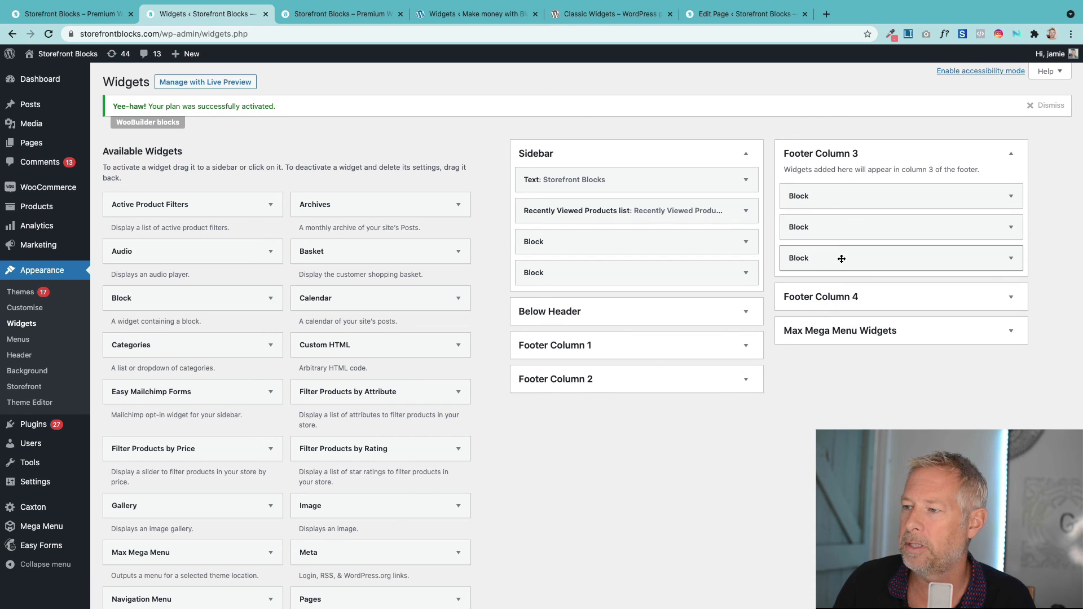
left_click(901, 257)
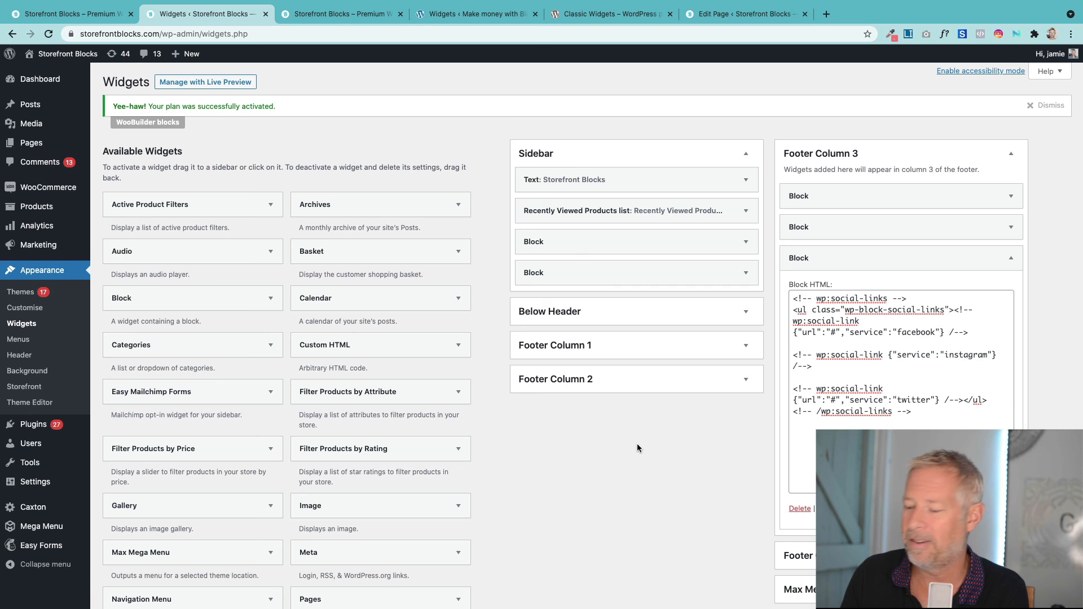
left_click(67, 54)
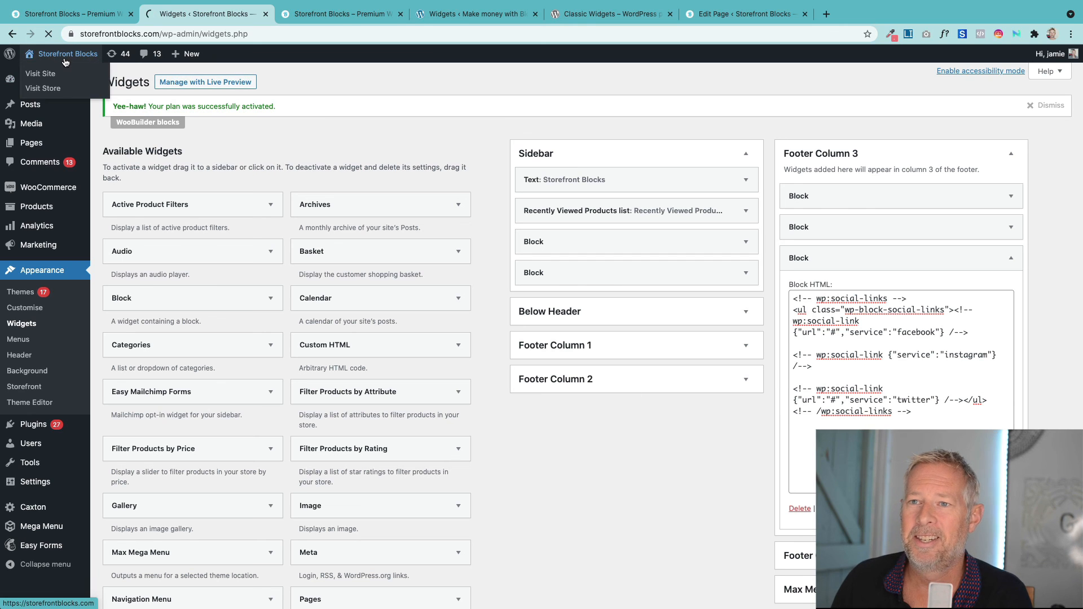
left_click(474, 14)
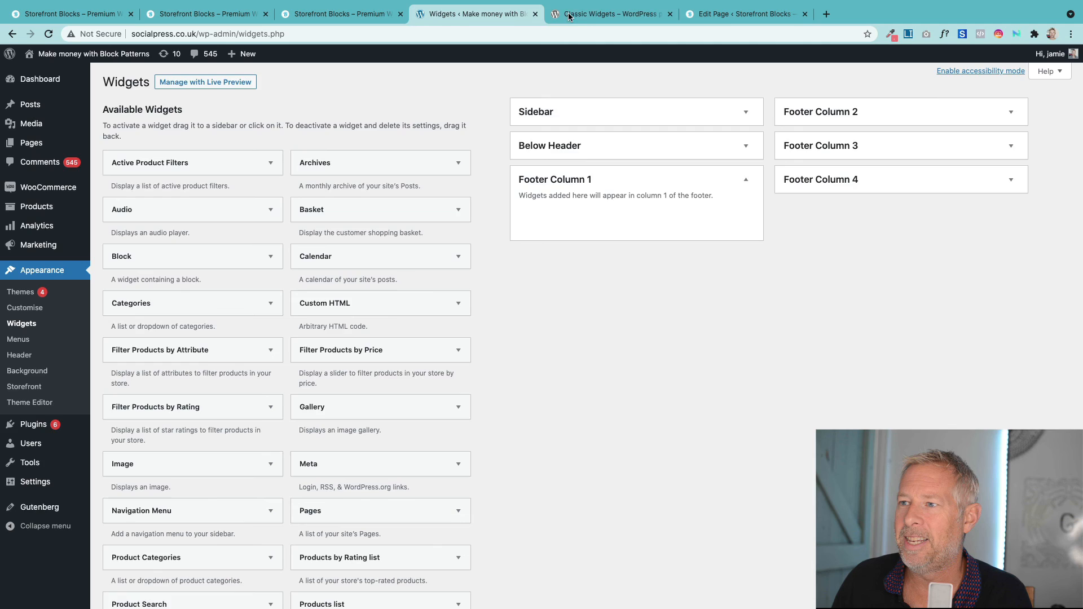
- Scroll the live store's home page to confirm the footer keeps recently viewed products, address and social icons
left_click(611, 14)
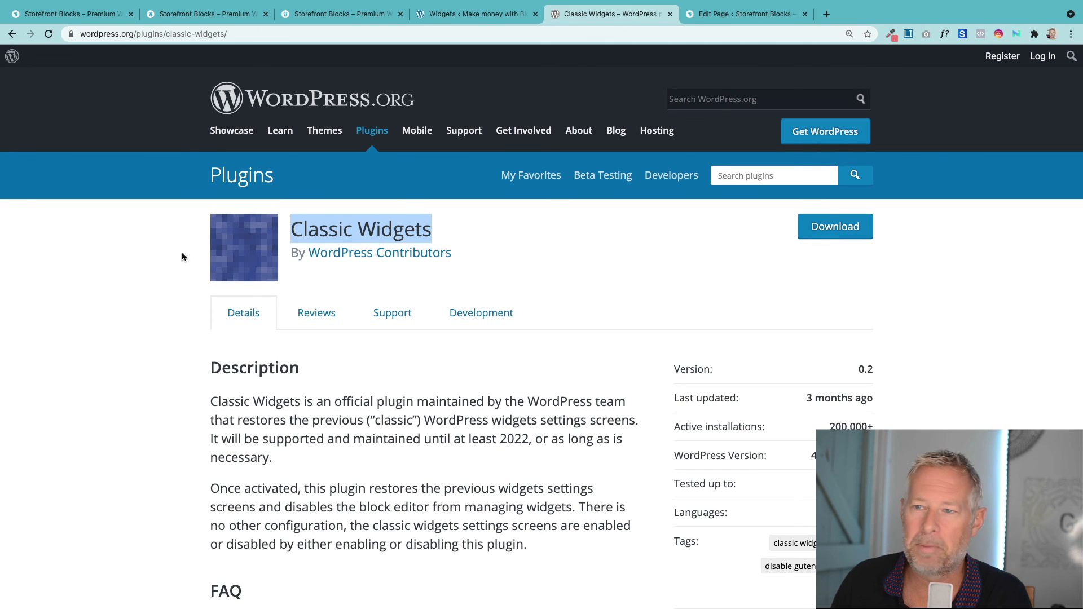
left_click(203, 12)
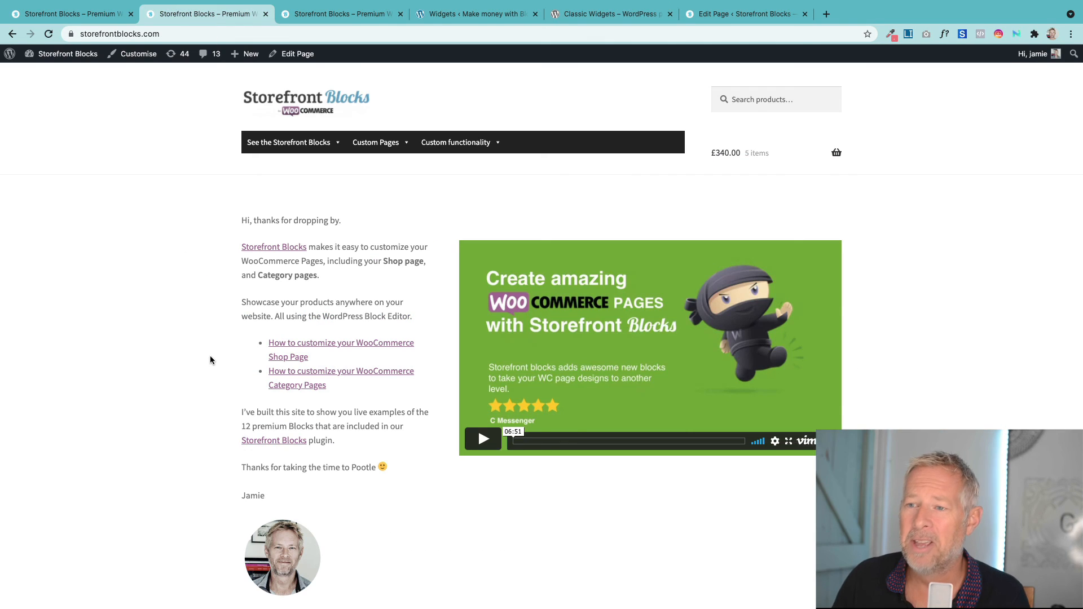
scroll("down", 3)
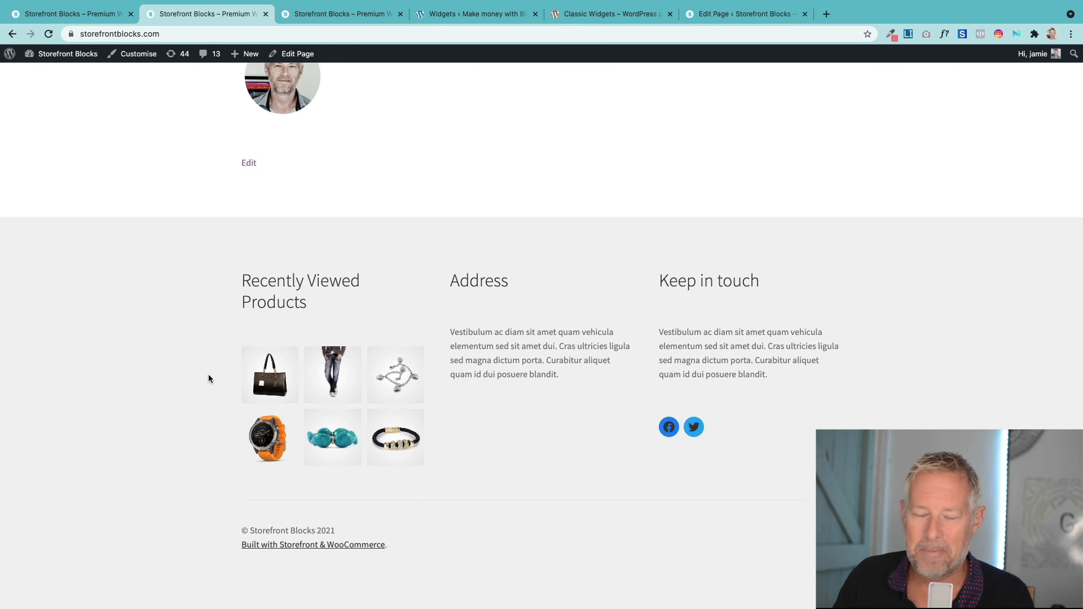